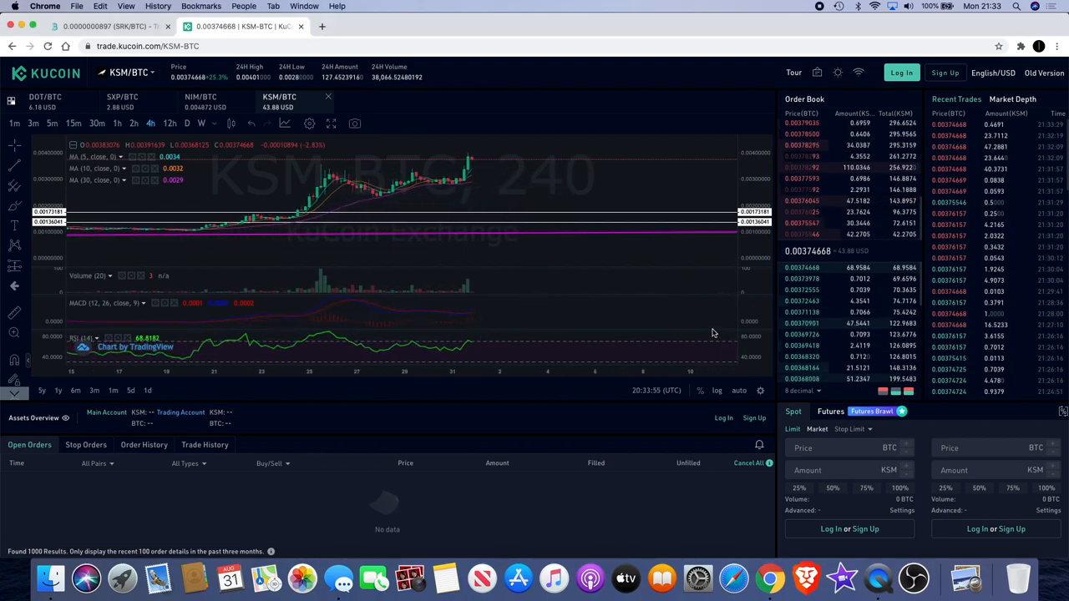
{"action": "mouse_move", "coordinate": [542, 166]}
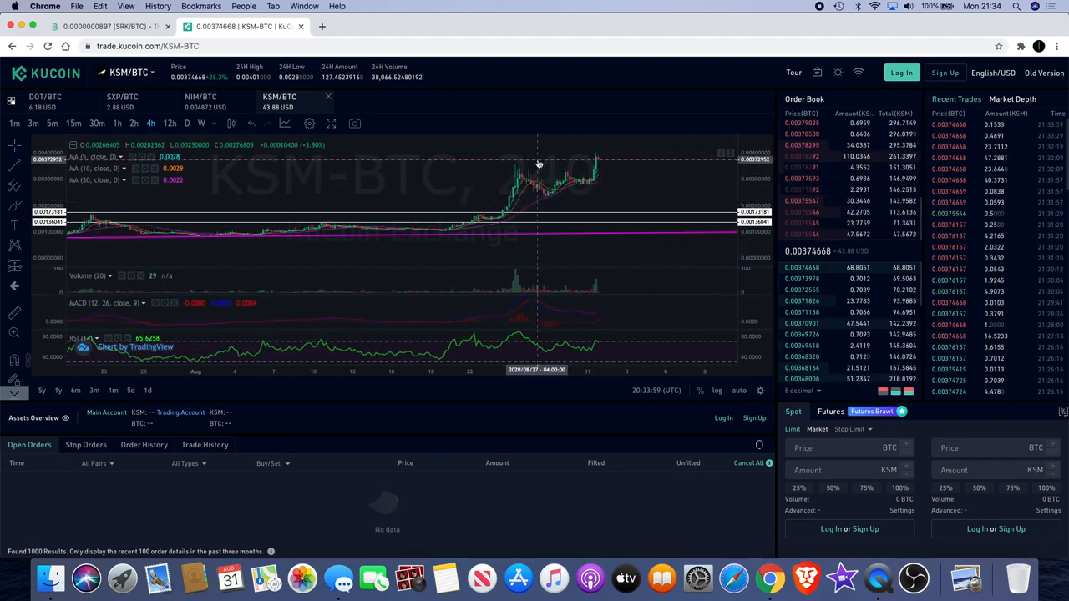
{"action": "mouse_move", "coordinate": [526, 166]}
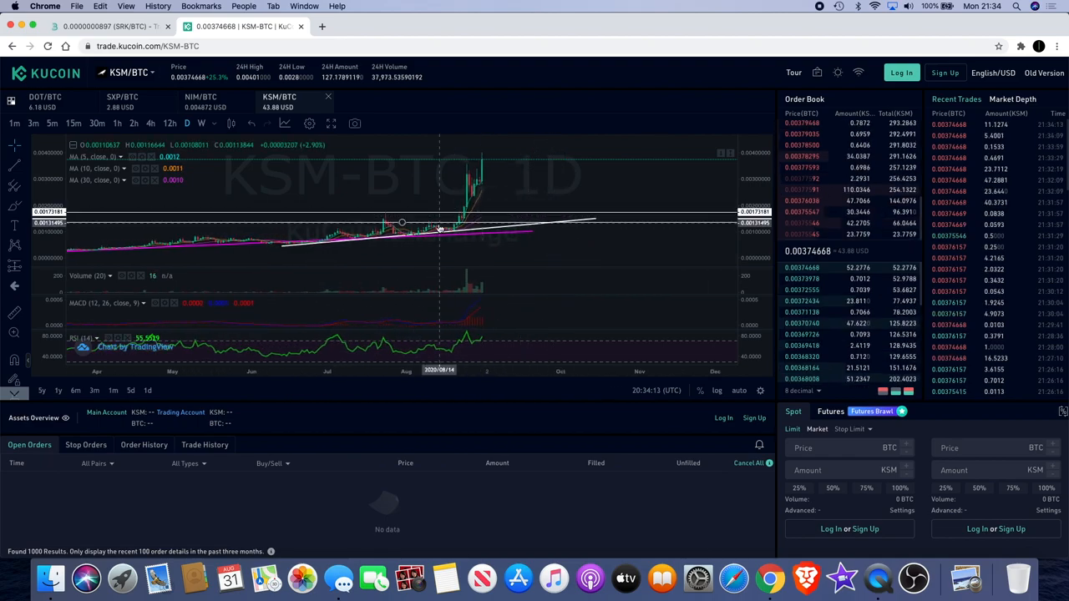
{"action": "mouse_move", "coordinate": [491, 170]}
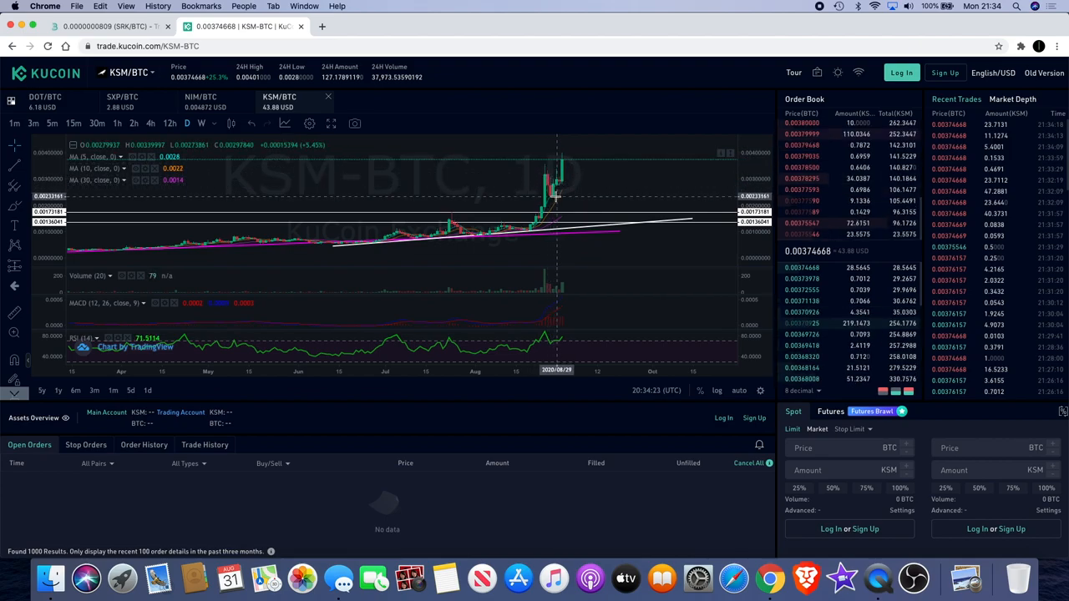
{"action": "mouse_move", "coordinate": [568, 154]}
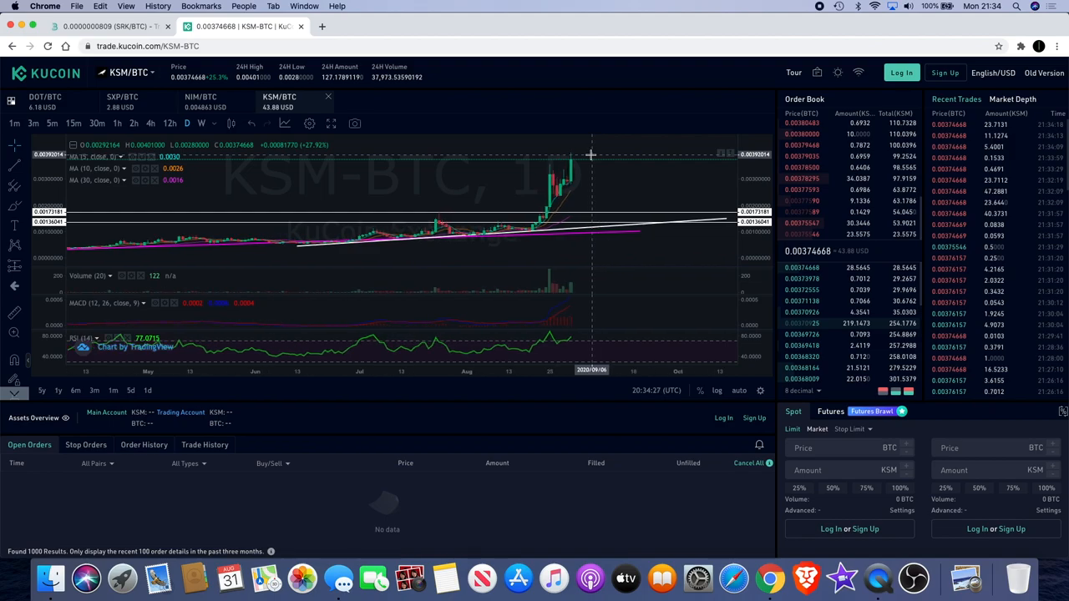
{"action": "mouse_move", "coordinate": [602, 163]}
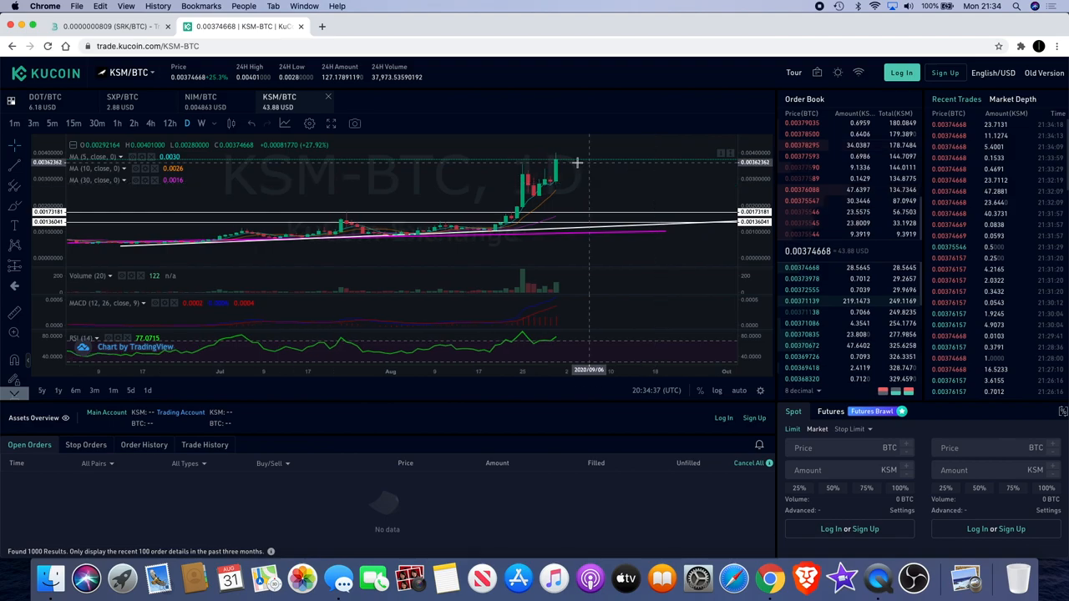
{"action": "mouse_move", "coordinate": [605, 187]}
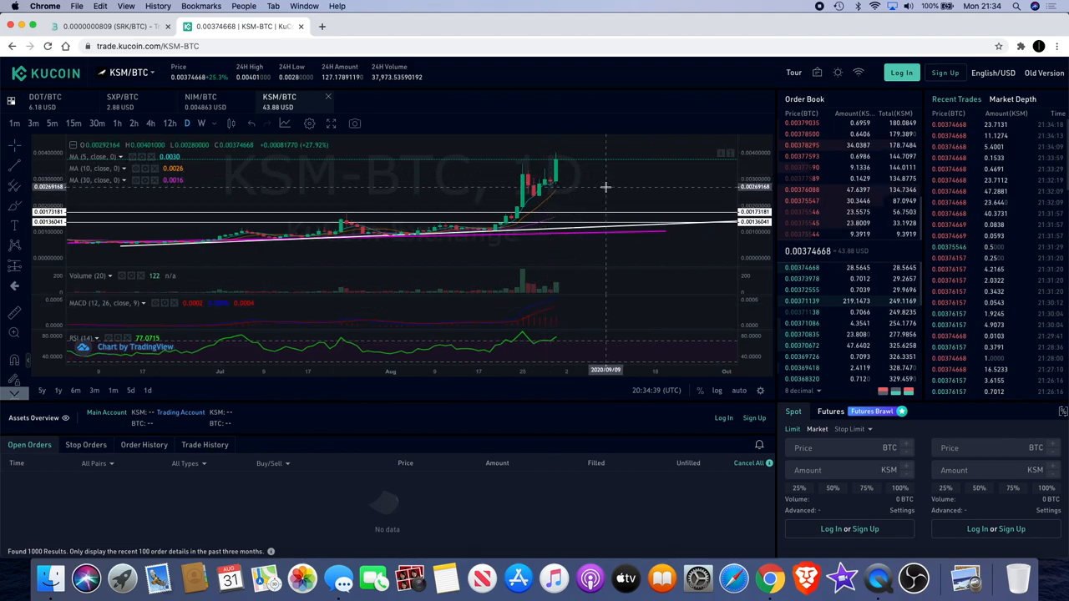
Step: Switch the KuCoin chart from KSM/BTC to the DOT/BTC daily pair
{"action": "left_click", "coordinate": [45, 97]}
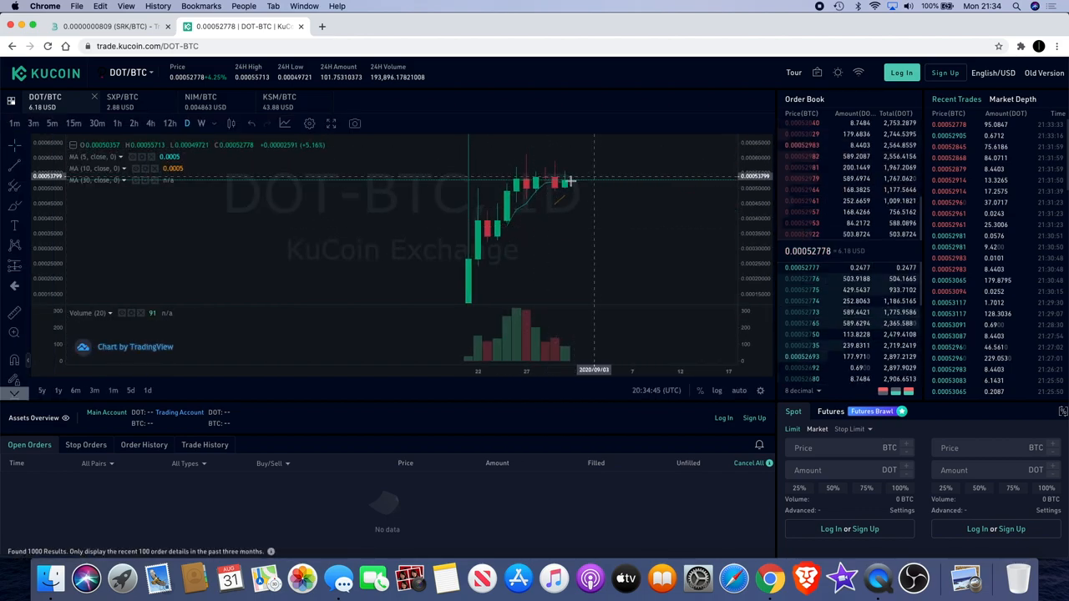
{"action": "mouse_move", "coordinate": [531, 192]}
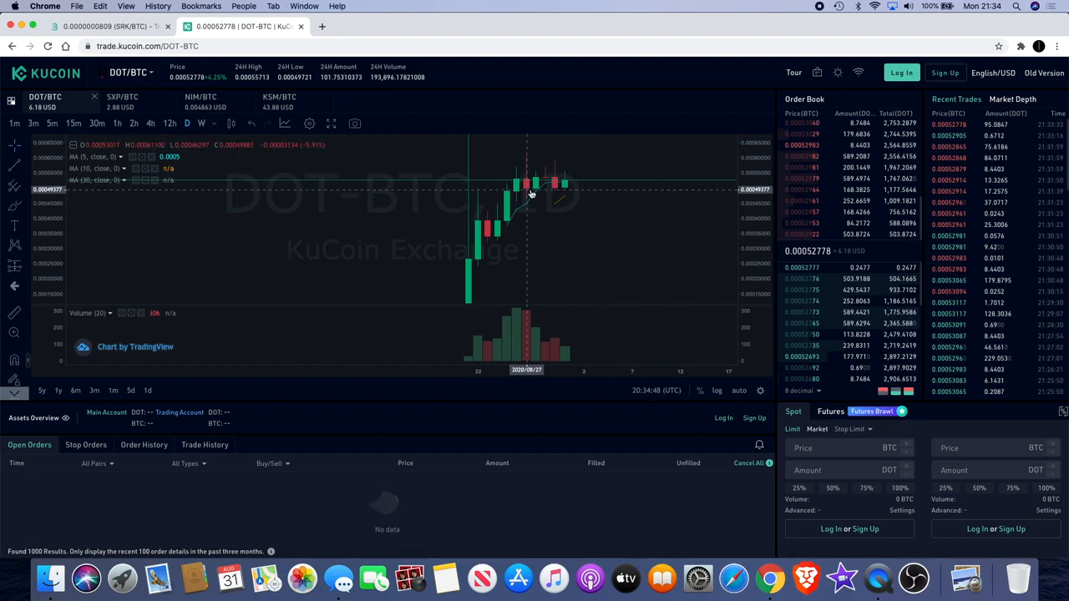
{"action": "mouse_move", "coordinate": [513, 199]}
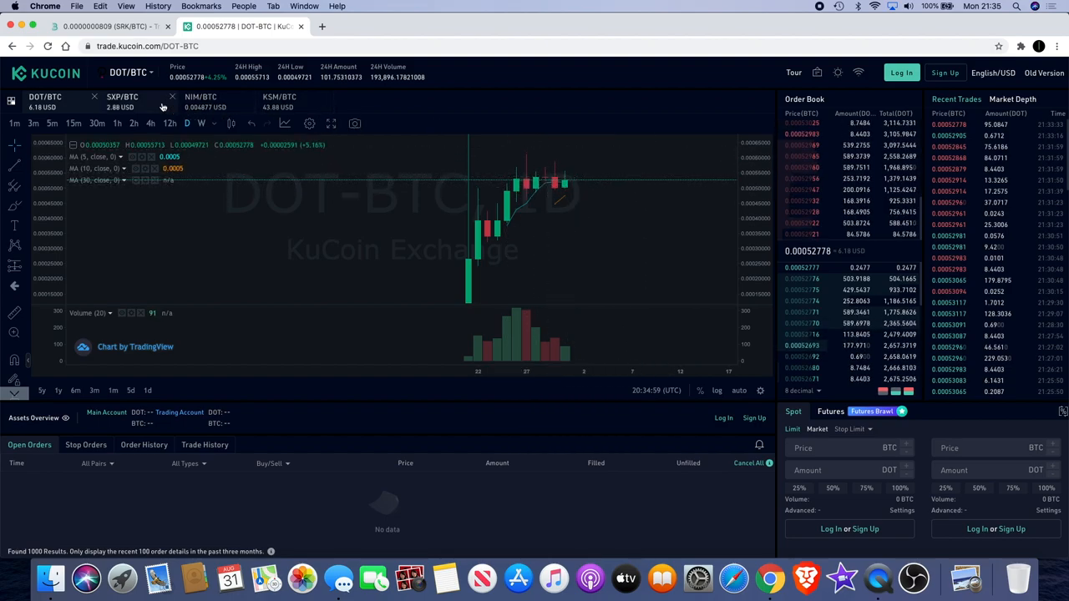
{"action": "mouse_move", "coordinate": [291, 192]}
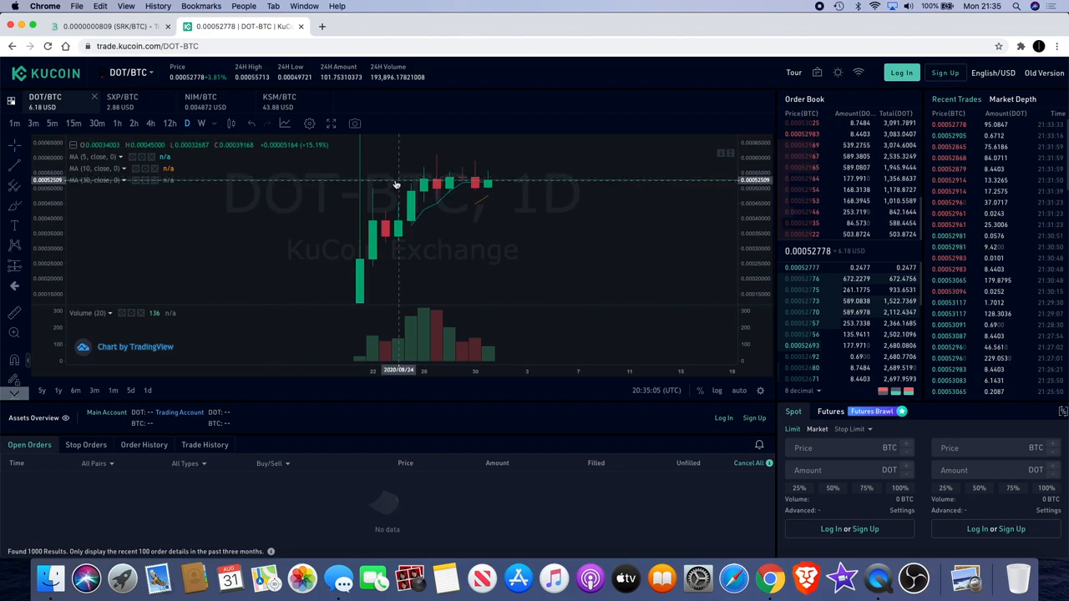
{"action": "mouse_move", "coordinate": [514, 182]}
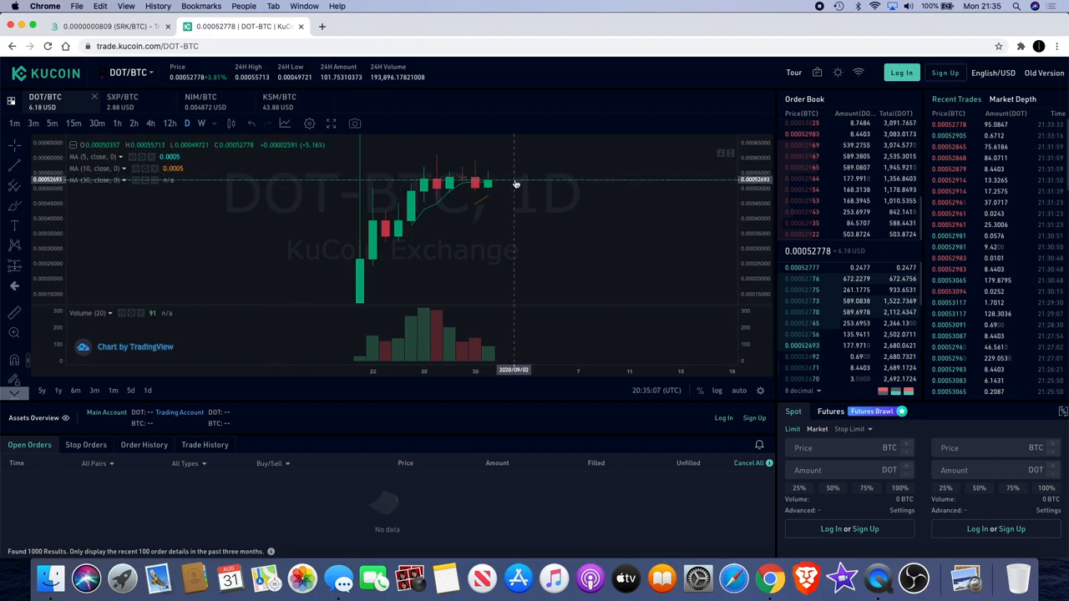
{"action": "mouse_move", "coordinate": [528, 194]}
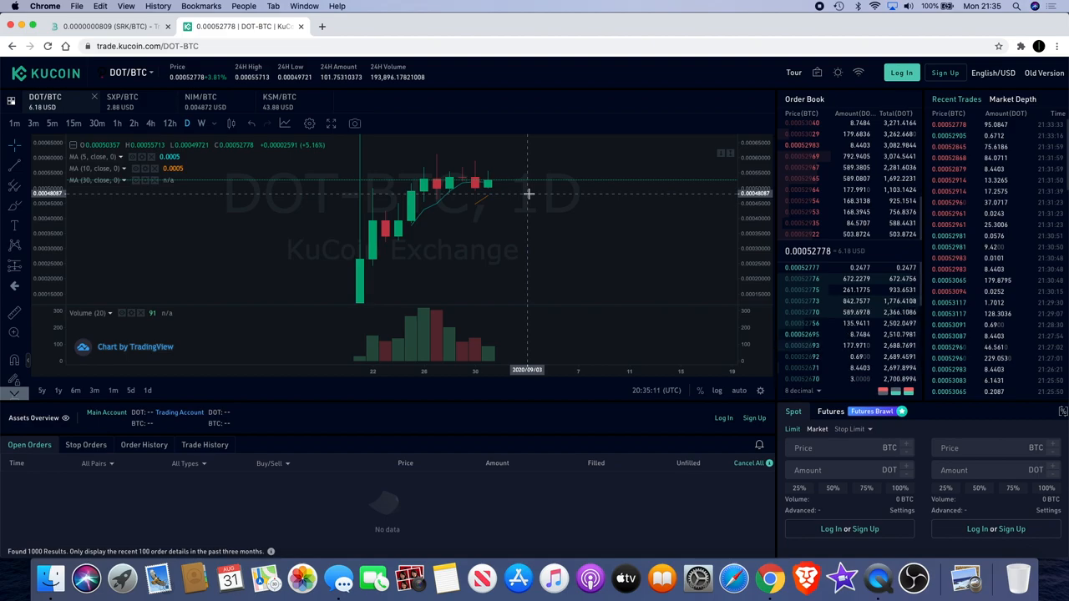
{"action": "mouse_move", "coordinate": [501, 182]}
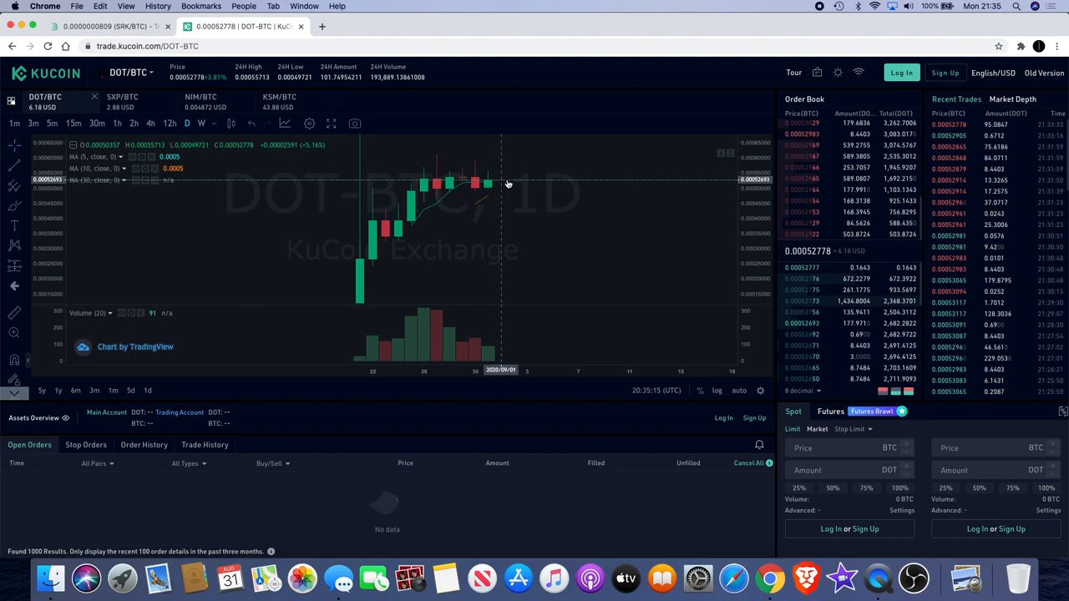
{"action": "mouse_move", "coordinate": [852, 259]}
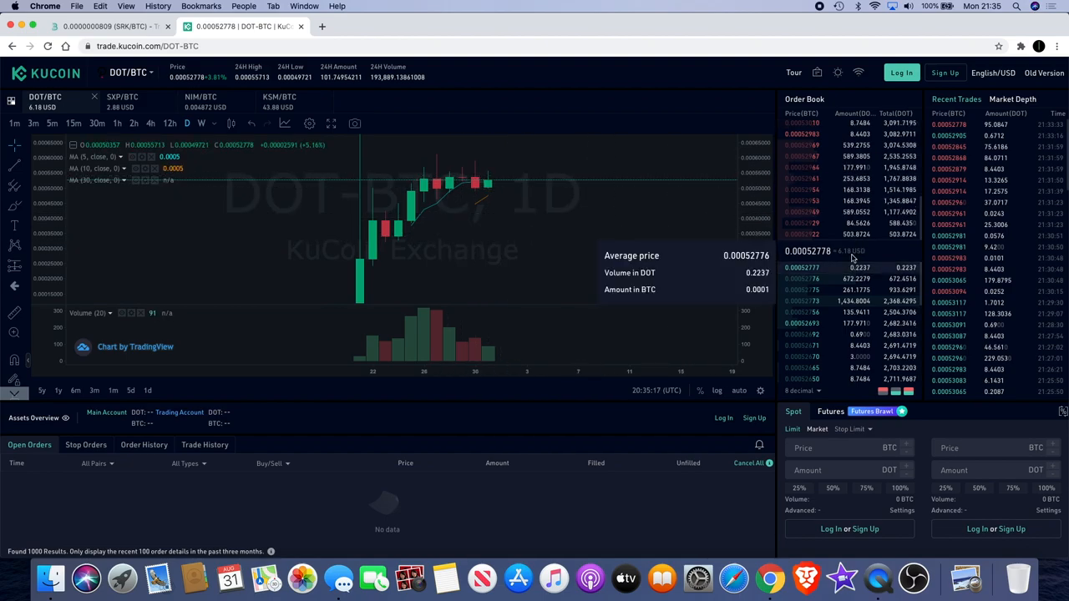
{"action": "mouse_move", "coordinate": [354, 150]}
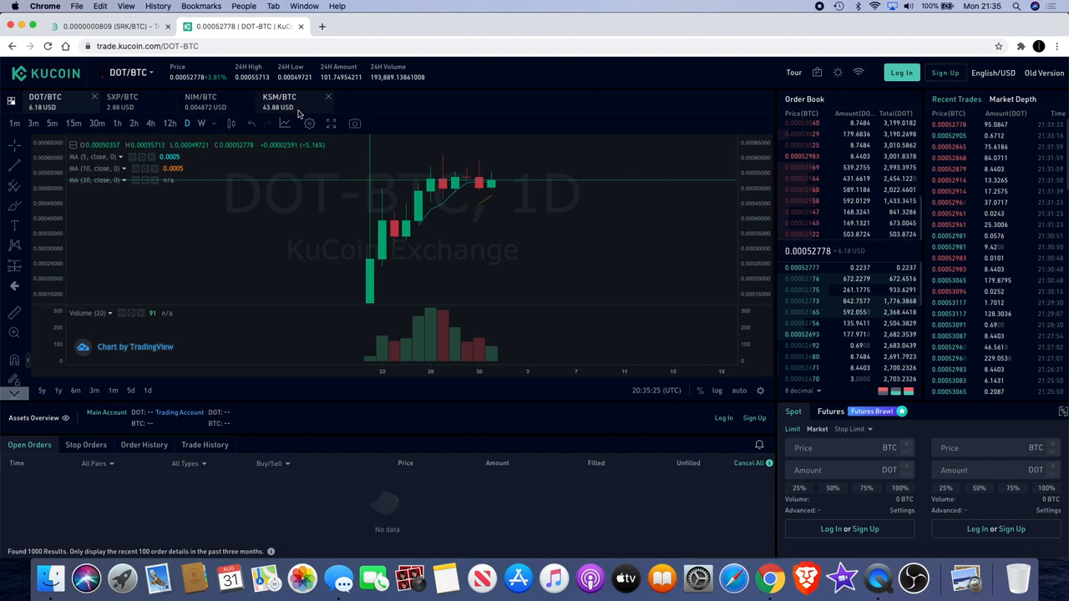
{"action": "mouse_move", "coordinate": [407, 217]}
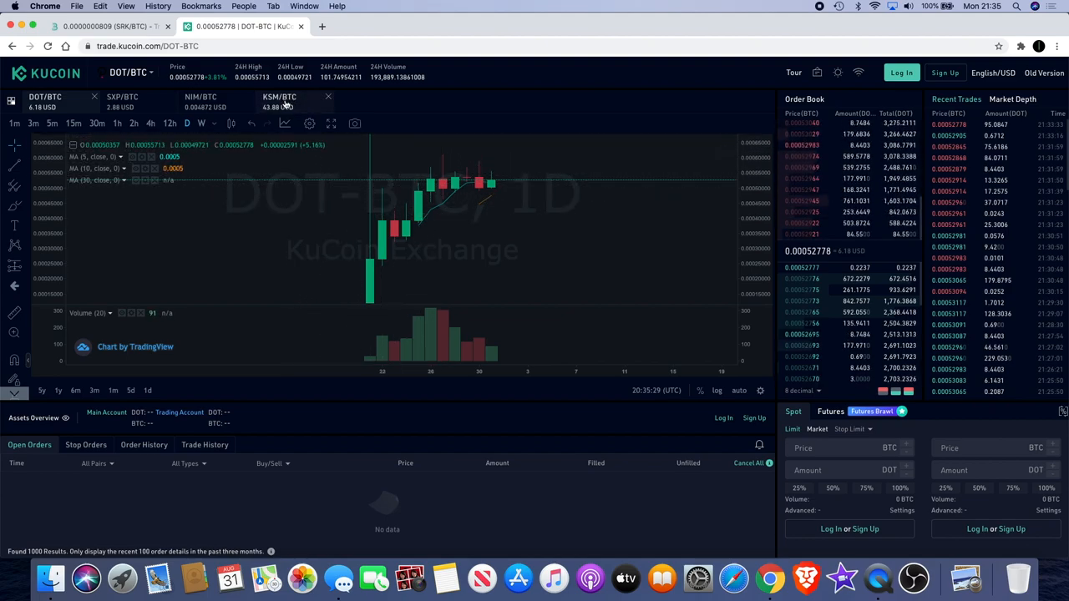
Step: Bring the KSM/BTC daily chart back on screen in KuCoin
{"action": "left_click", "coordinate": [279, 100]}
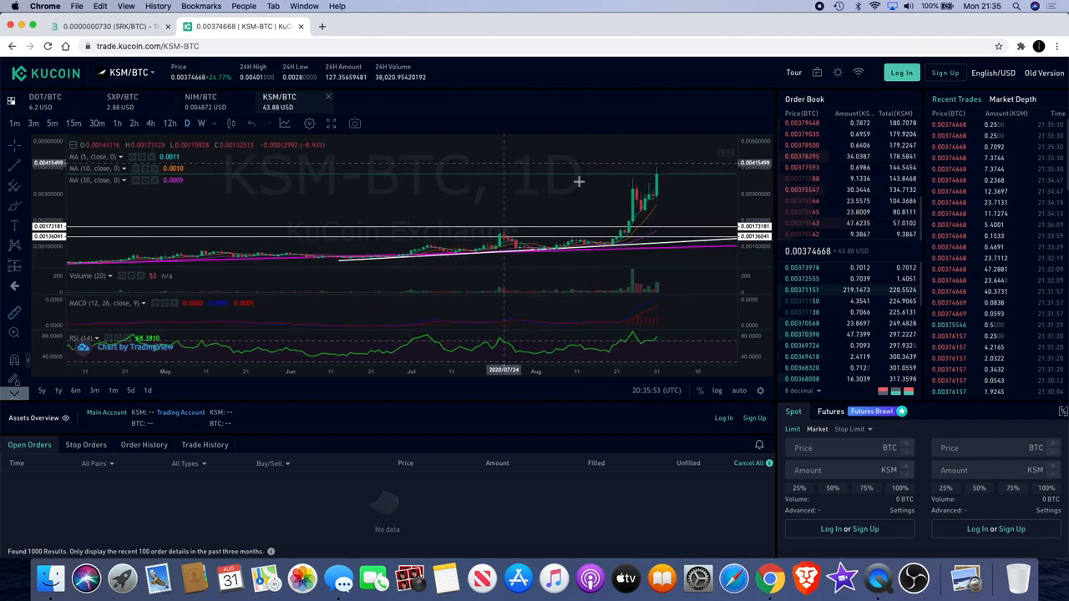
{"action": "mouse_move", "coordinate": [665, 204]}
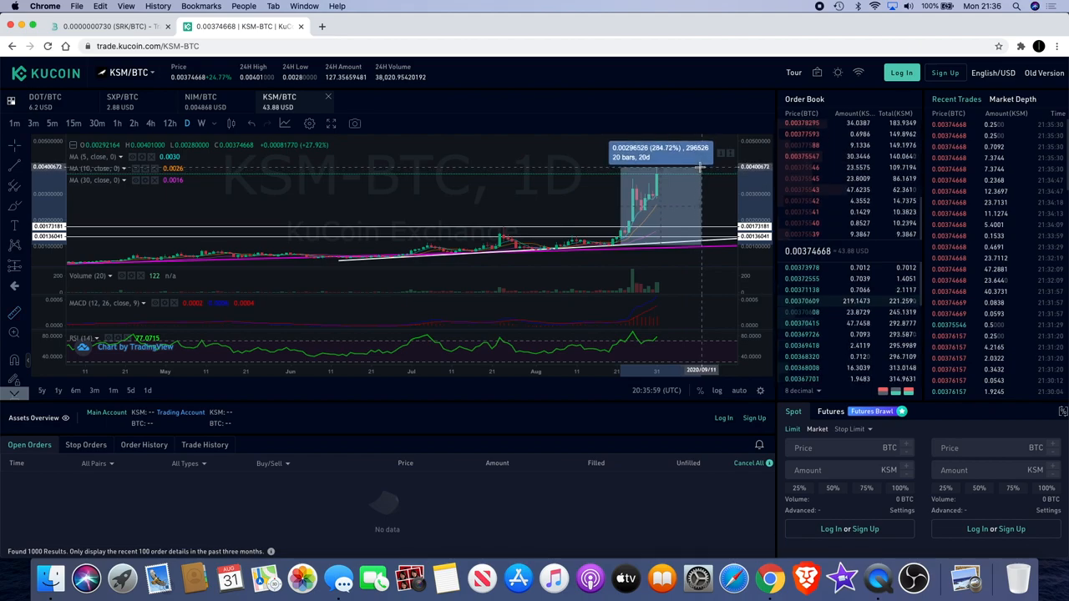
{"action": "mouse_move", "coordinate": [678, 204]}
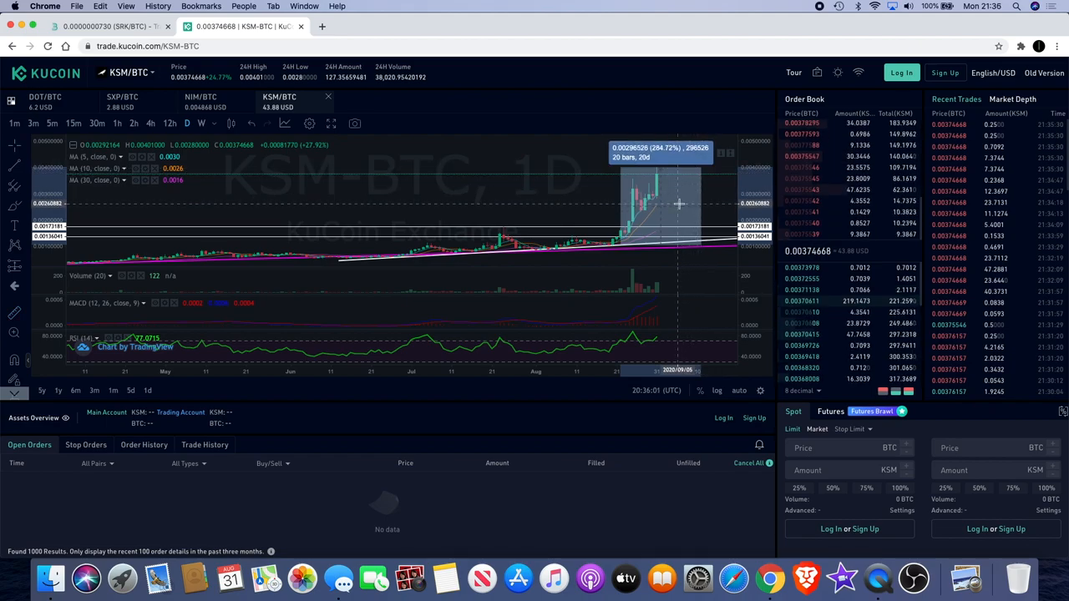
{"action": "mouse_move", "coordinate": [648, 216]}
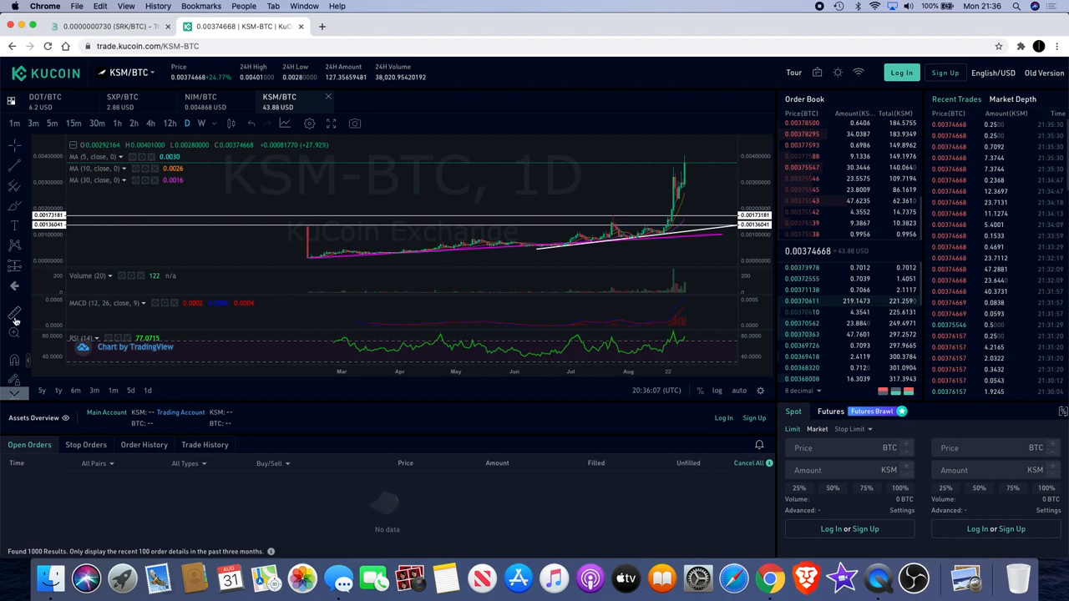
{"action": "mouse_move", "coordinate": [378, 258]}
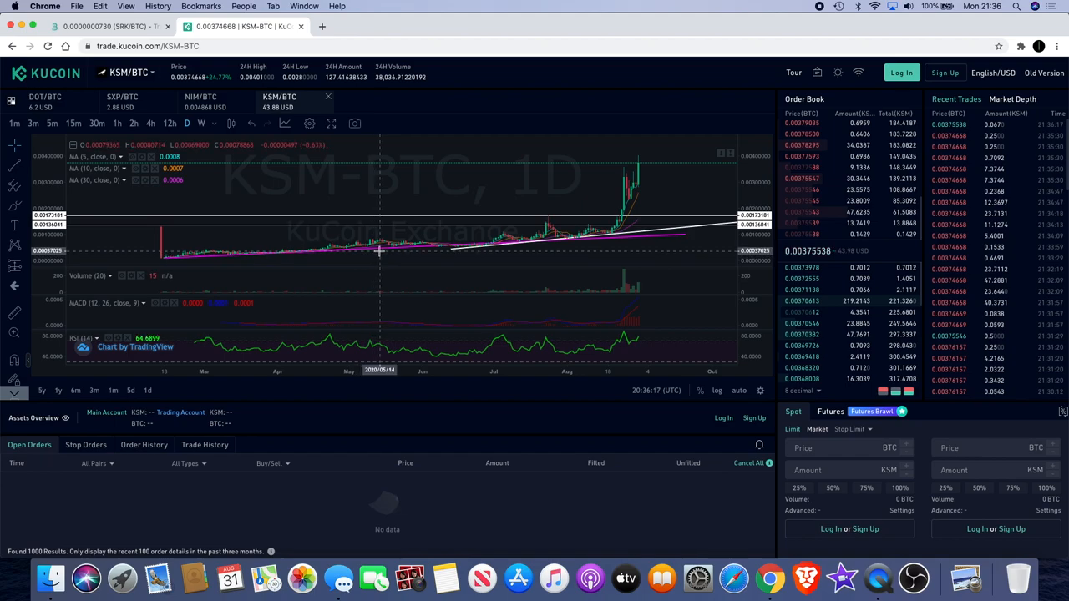
{"action": "mouse_move", "coordinate": [381, 247]}
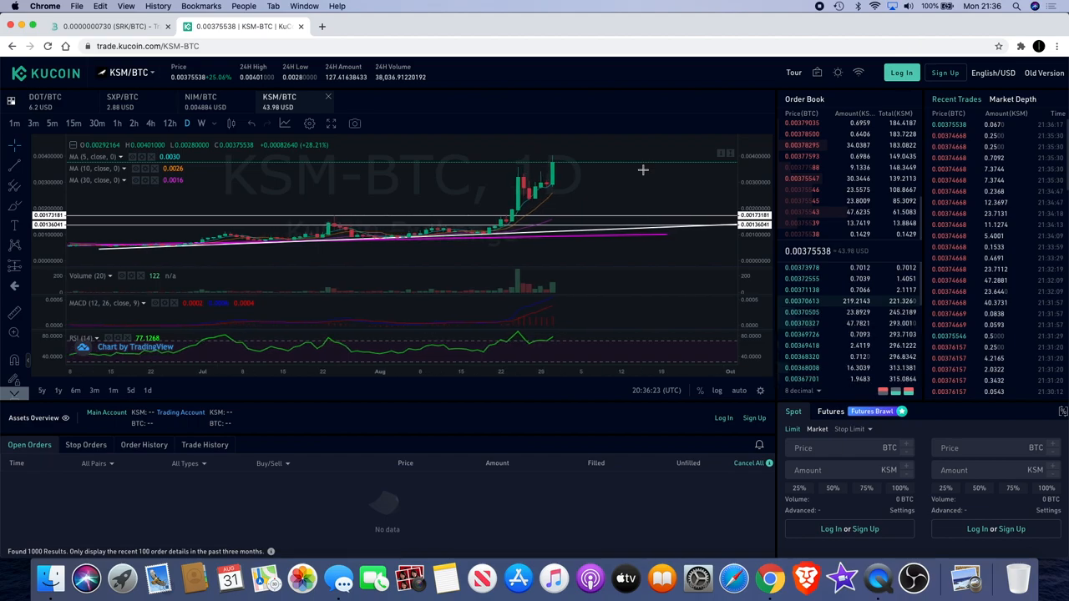
{"action": "mouse_move", "coordinate": [541, 209]}
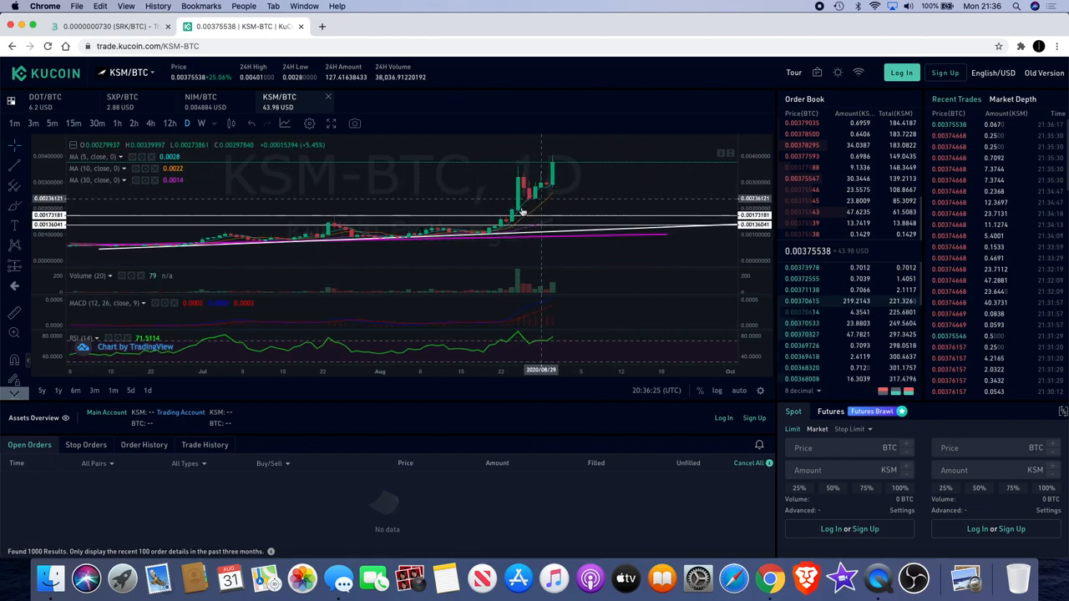
{"action": "mouse_move", "coordinate": [525, 211]}
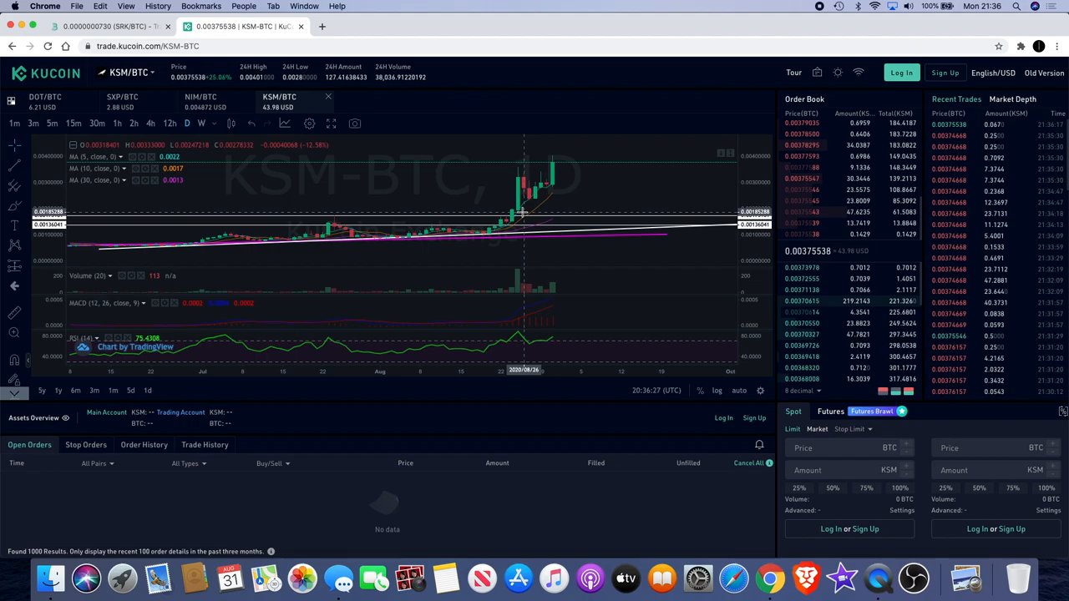
{"action": "mouse_move", "coordinate": [535, 204]}
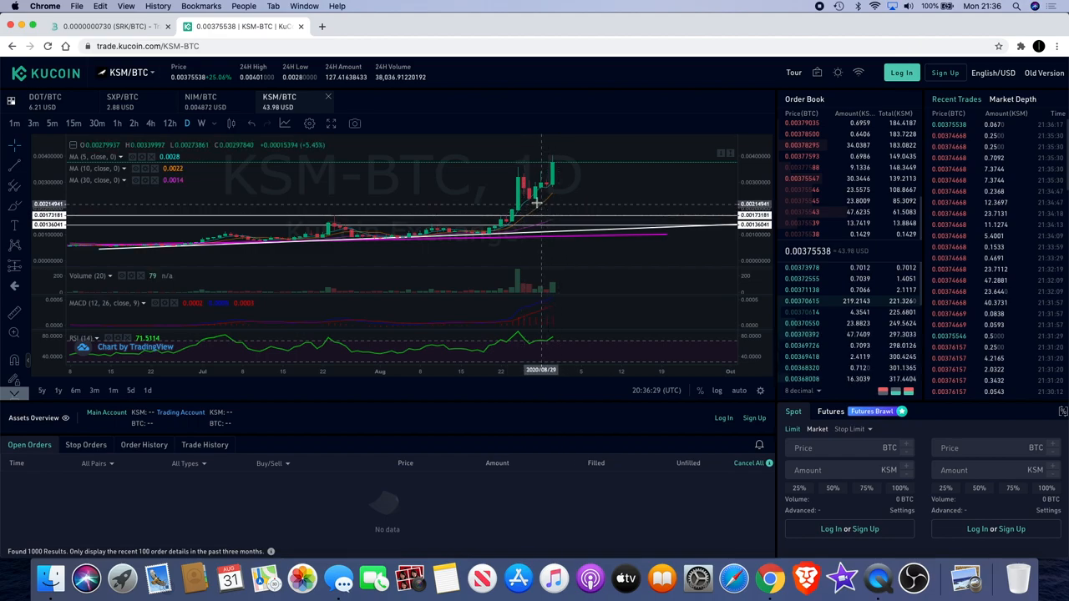
{"action": "mouse_move", "coordinate": [461, 219]}
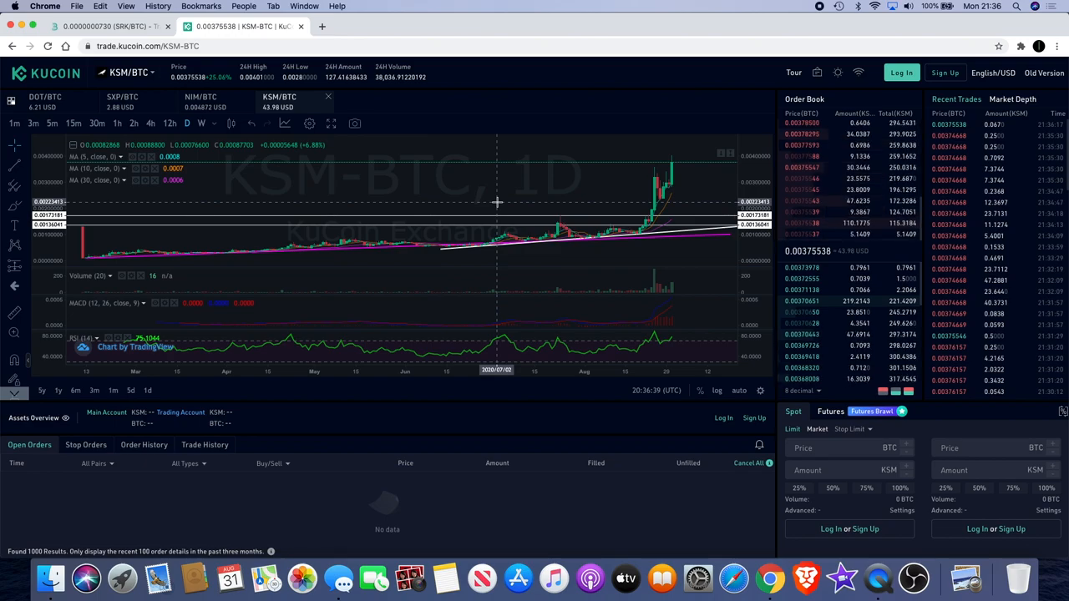
Step: Return to the Bitmart tab showing the SRK/BTC chart with its June spike
{"action": "left_click", "coordinate": [109, 26]}
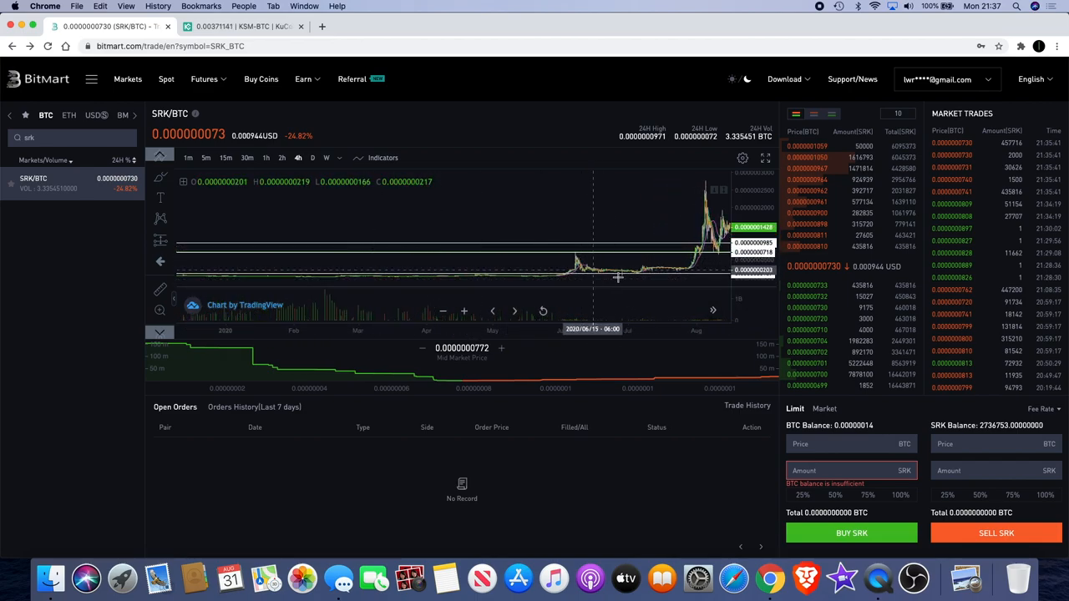
{"action": "mouse_move", "coordinate": [635, 277]}
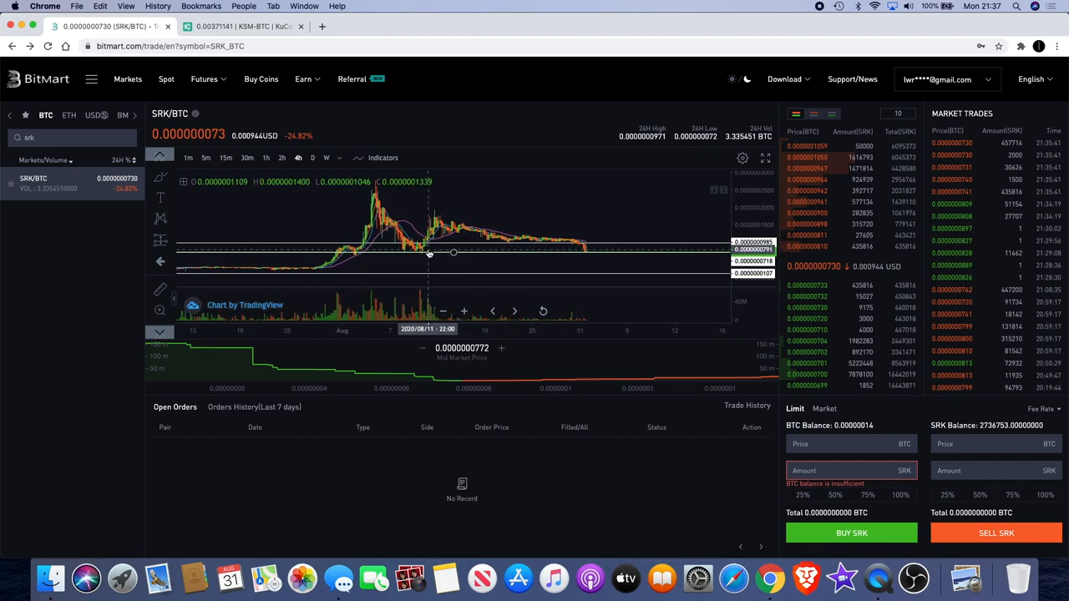
{"action": "mouse_move", "coordinate": [571, 259]}
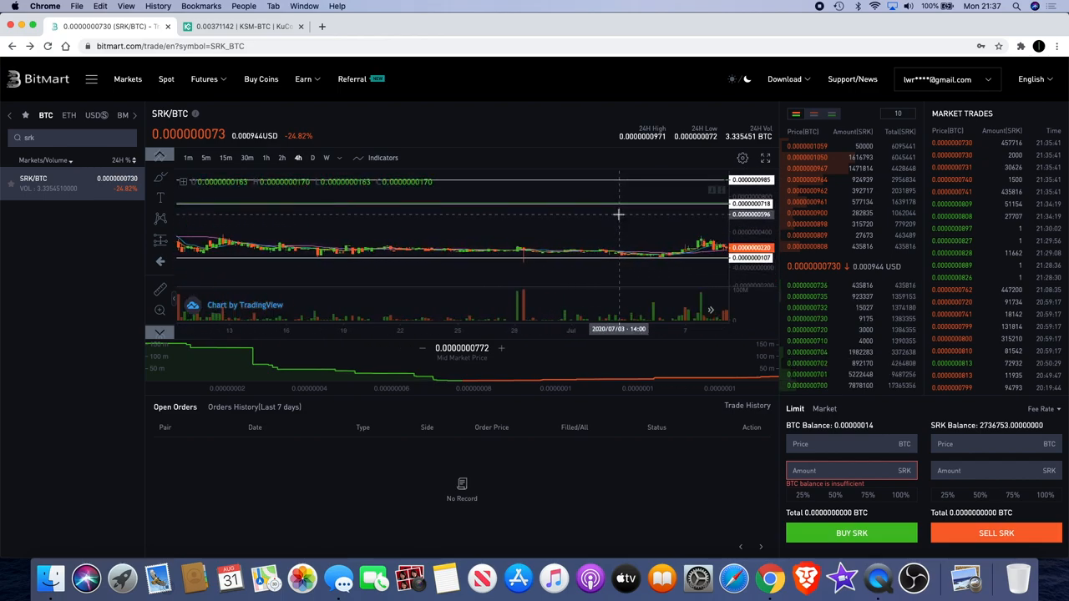
{"action": "mouse_move", "coordinate": [321, 252]}
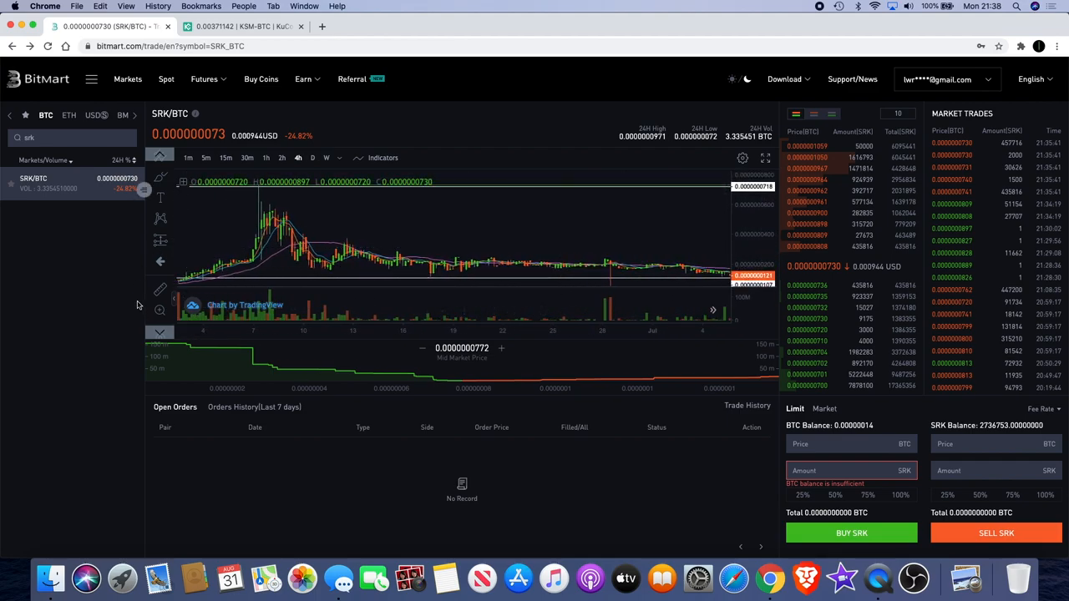
{"action": "mouse_move", "coordinate": [454, 268]}
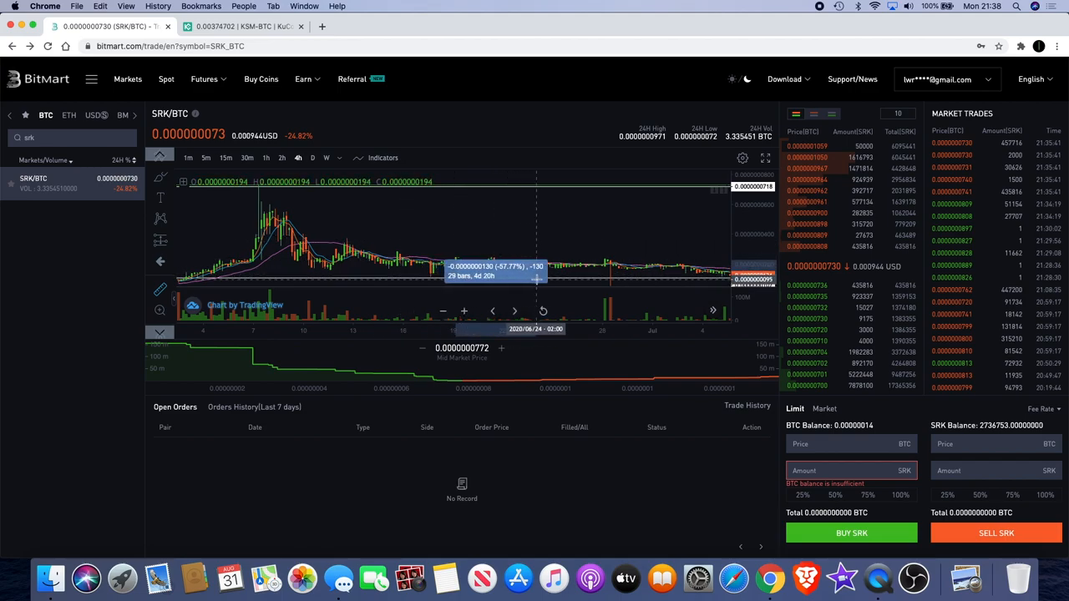
{"action": "mouse_move", "coordinate": [536, 277]}
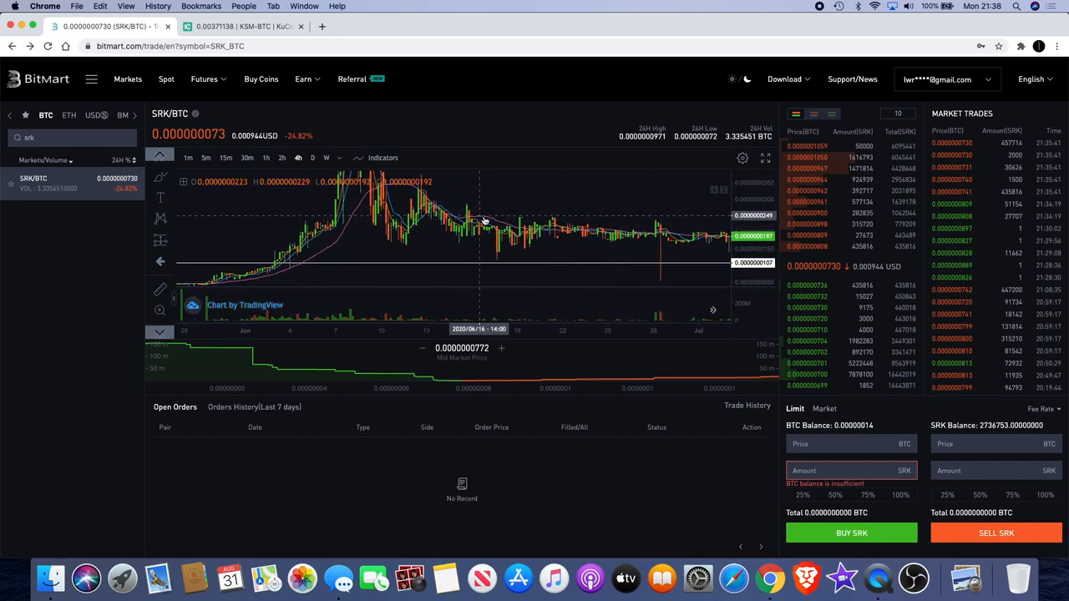
{"action": "mouse_move", "coordinate": [622, 200]}
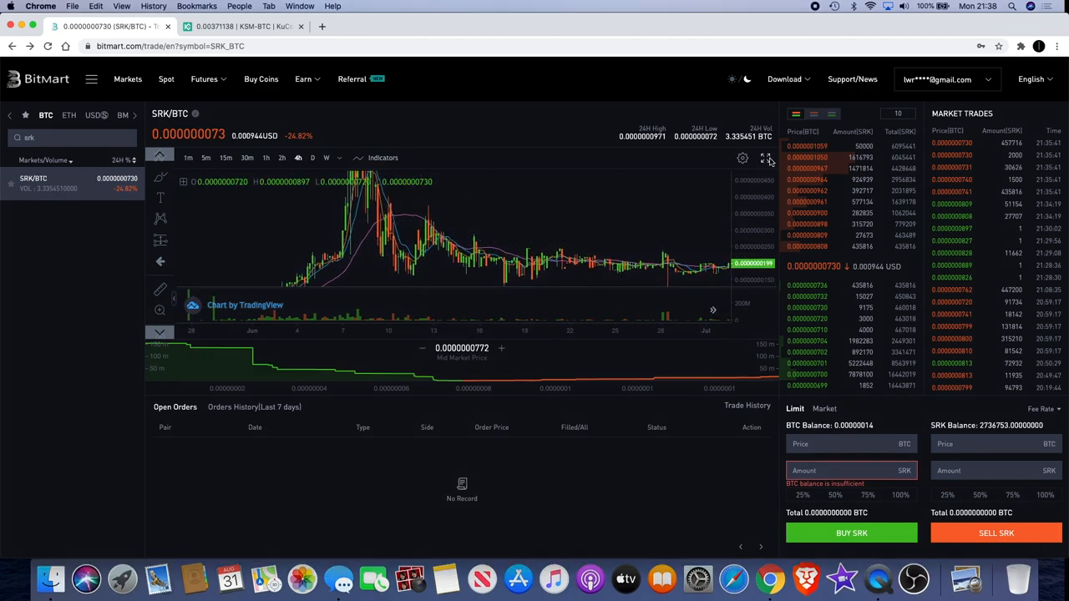
Step: Show the SRK/BTC chart full screen and pan forward through July to the August breakout
{"action": "left_click", "coordinate": [765, 157]}
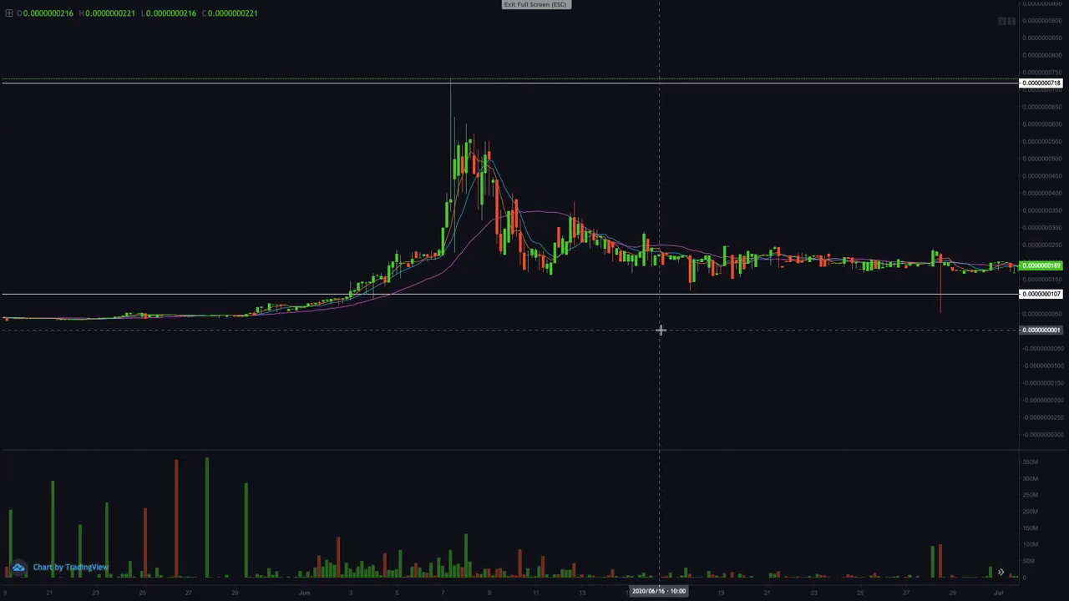
{"action": "left_click_drag", "start_coordinate": [660, 331], "coordinate": [303, 331]}
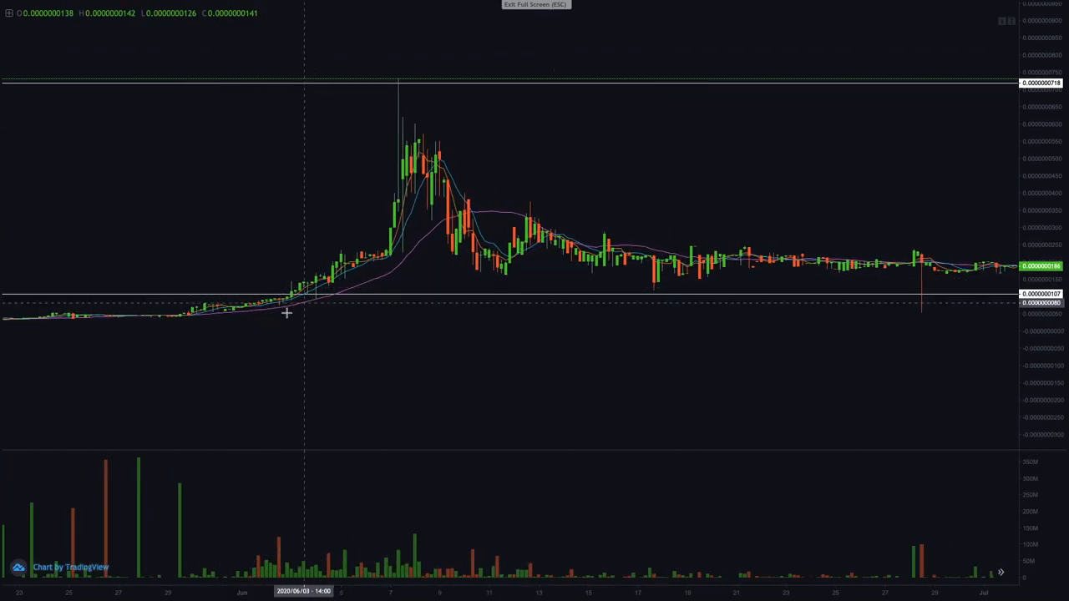
{"action": "mouse_move", "coordinate": [478, 247]}
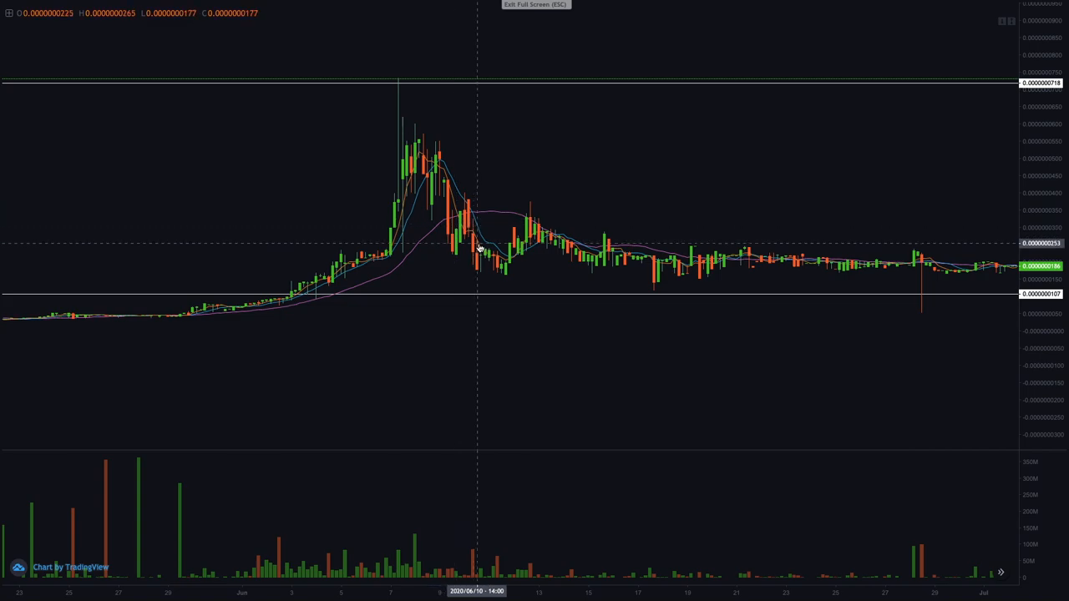
{"action": "mouse_move", "coordinate": [581, 257]}
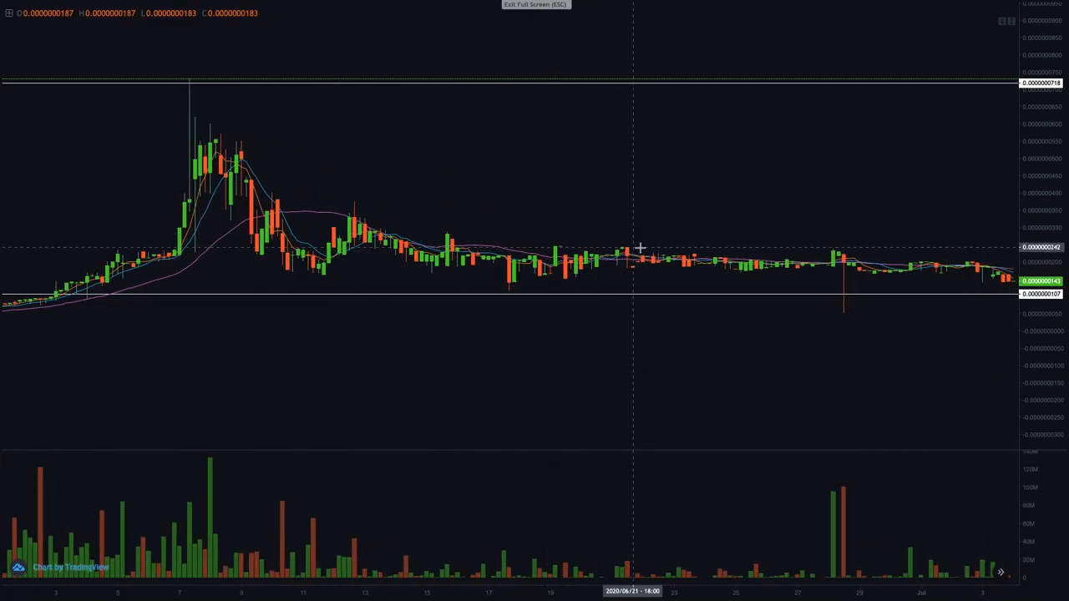
{"action": "mouse_move", "coordinate": [510, 252]}
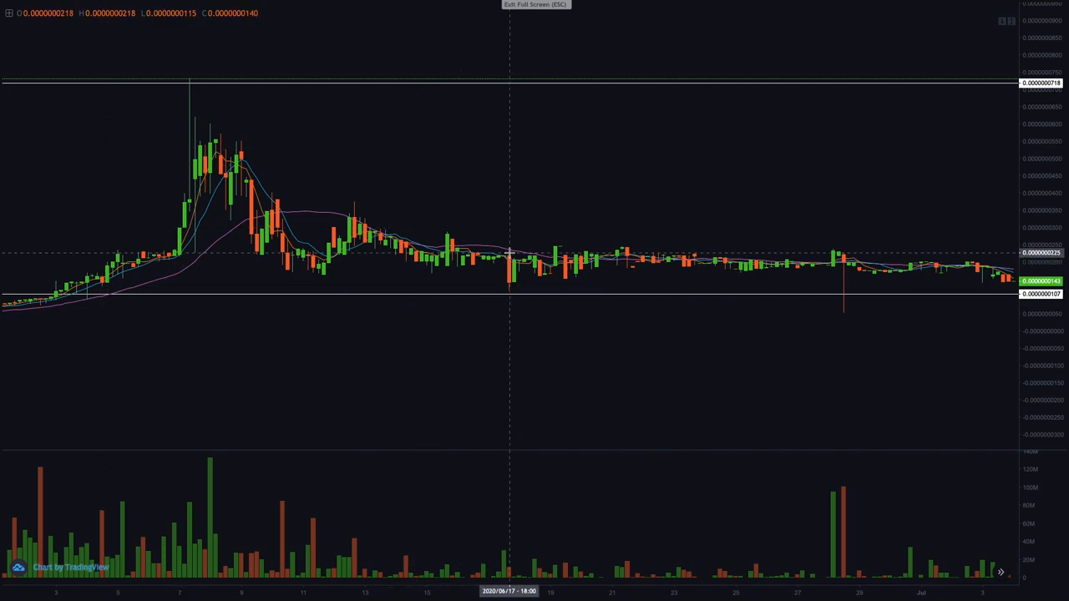
{"action": "mouse_move", "coordinate": [520, 287]}
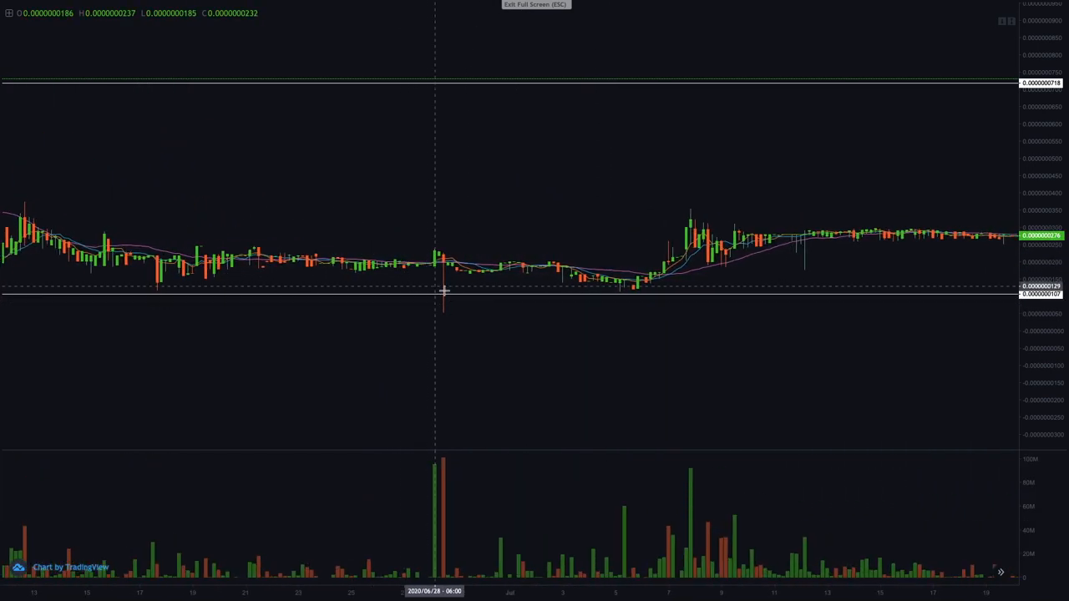
{"action": "mouse_move", "coordinate": [625, 264]}
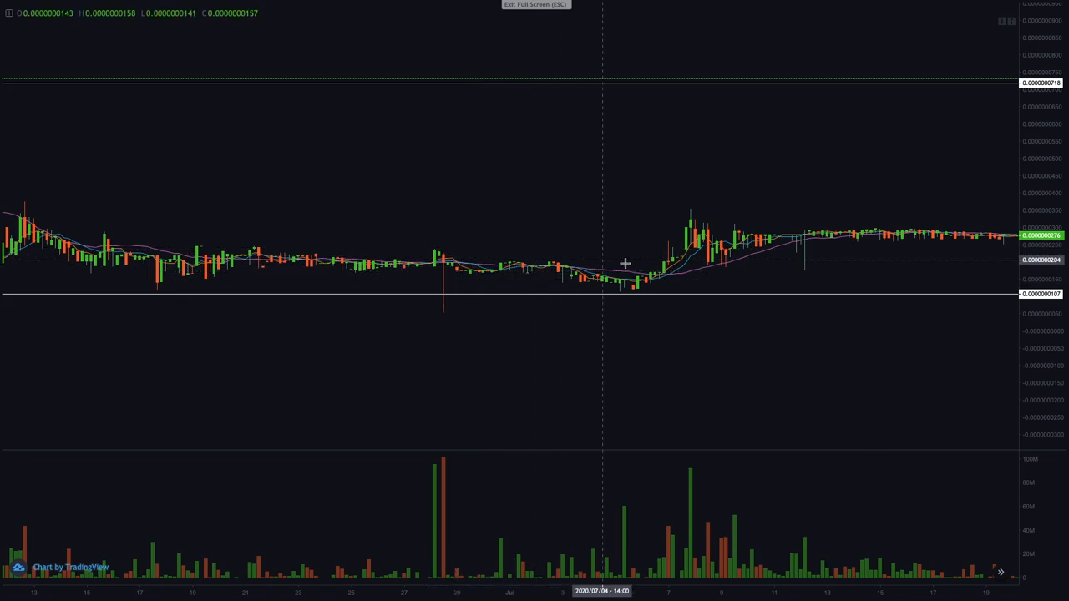
{"action": "mouse_move", "coordinate": [700, 275]}
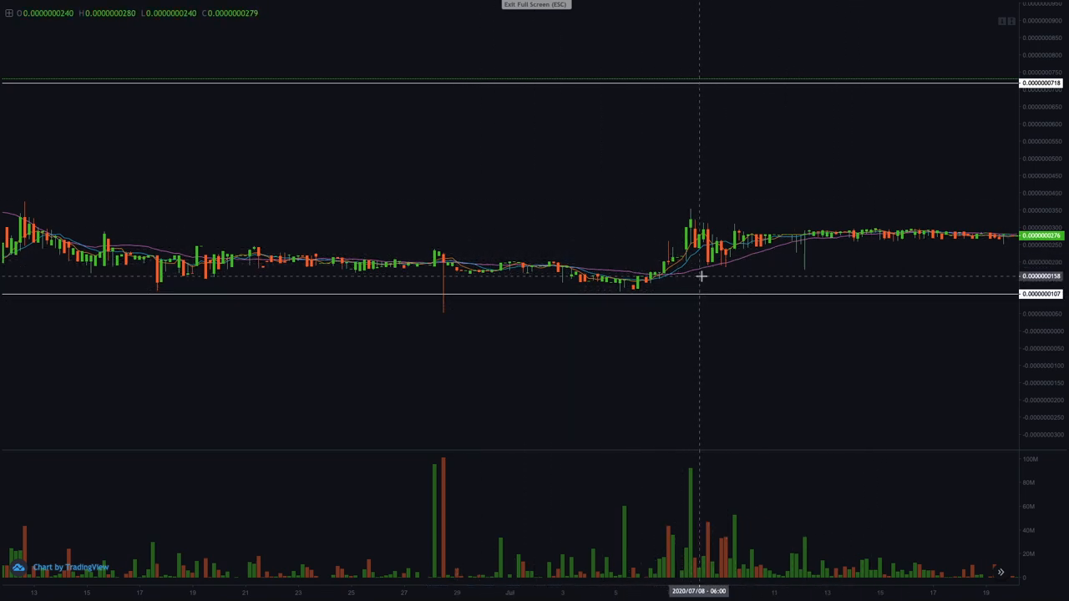
{"action": "left_click_drag", "start_coordinate": [700, 275], "coordinate": [481, 284]}
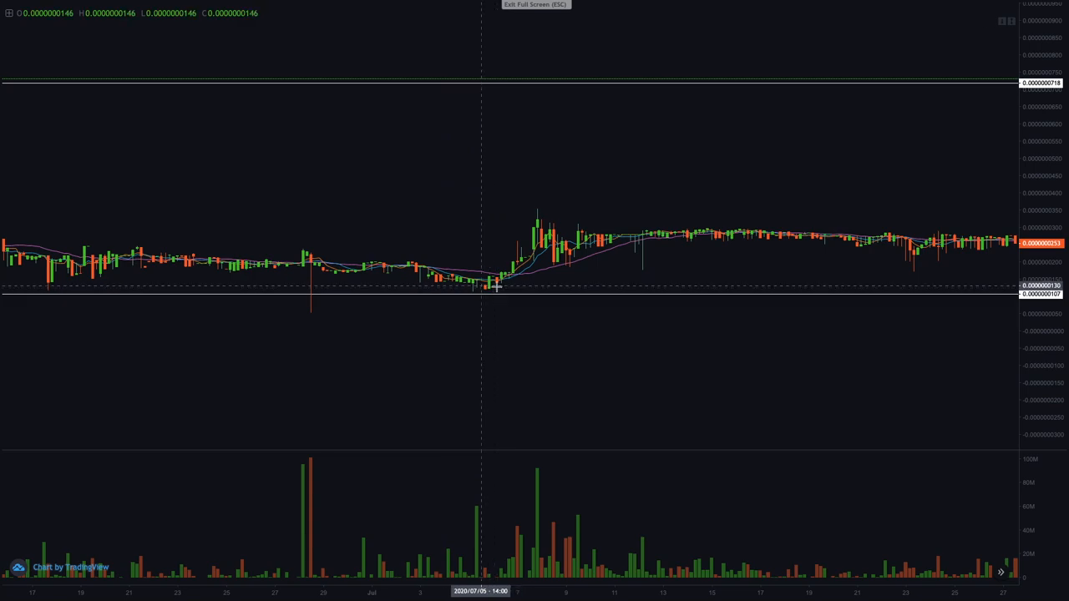
{"action": "left_click_drag", "start_coordinate": [498, 284], "coordinate": [620, 267]}
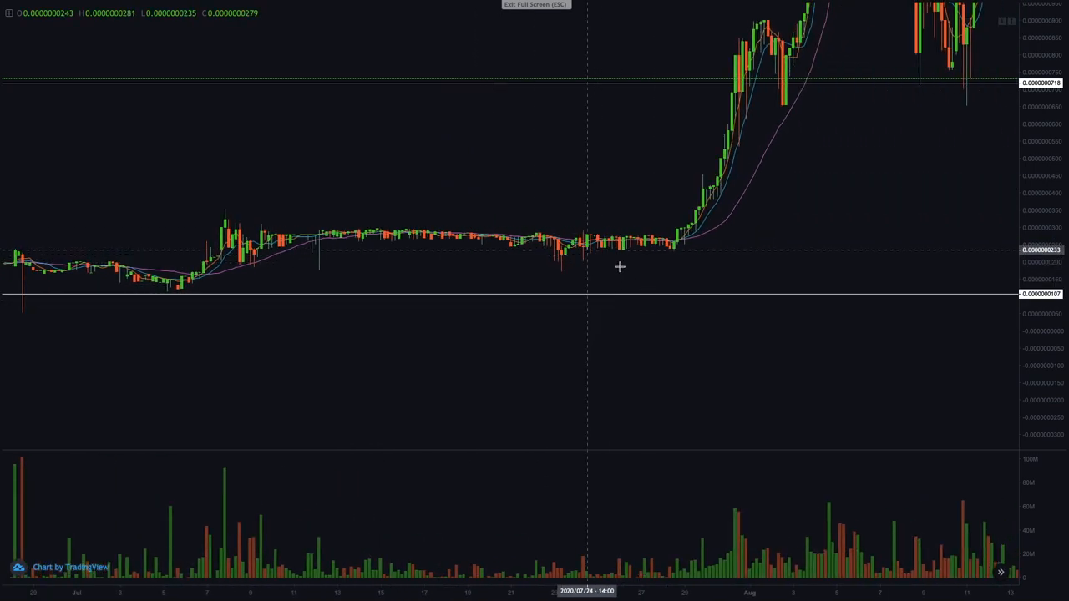
{"action": "mouse_move", "coordinate": [705, 180]}
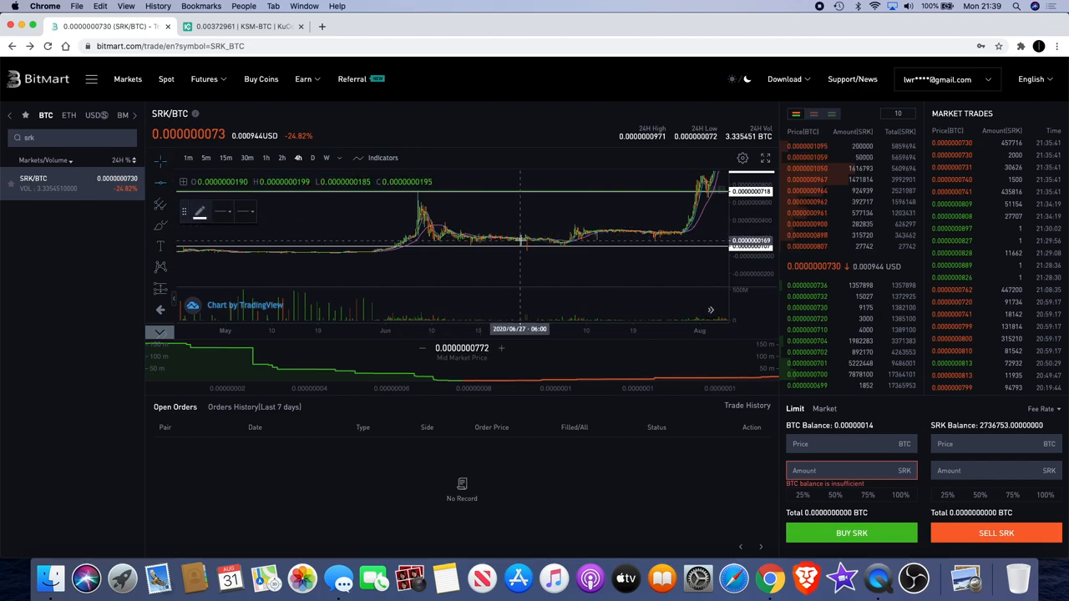
{"action": "mouse_move", "coordinate": [521, 238]}
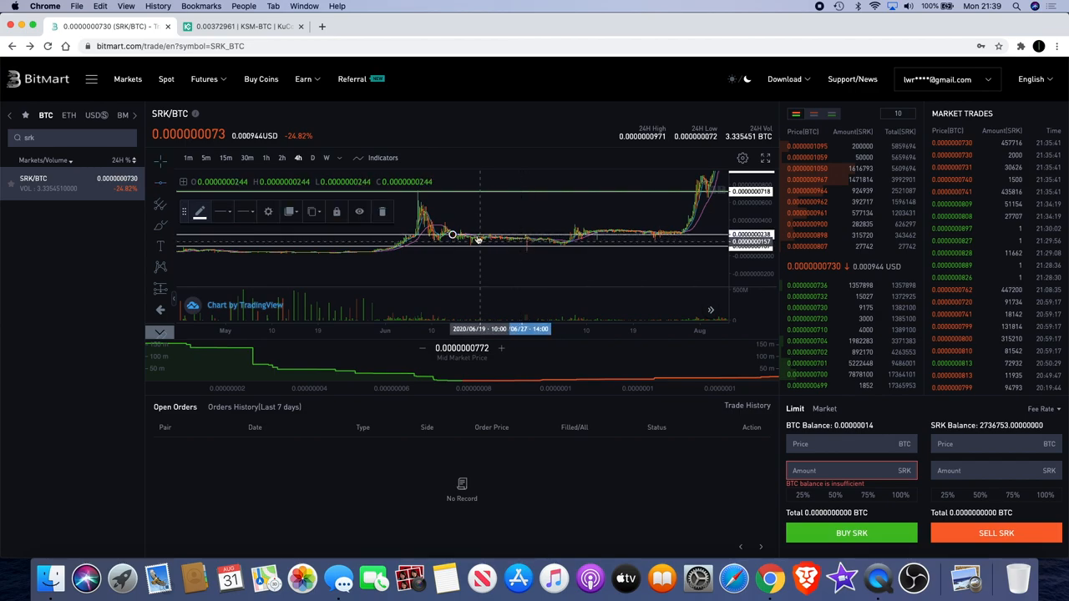
{"action": "mouse_move", "coordinate": [561, 254]}
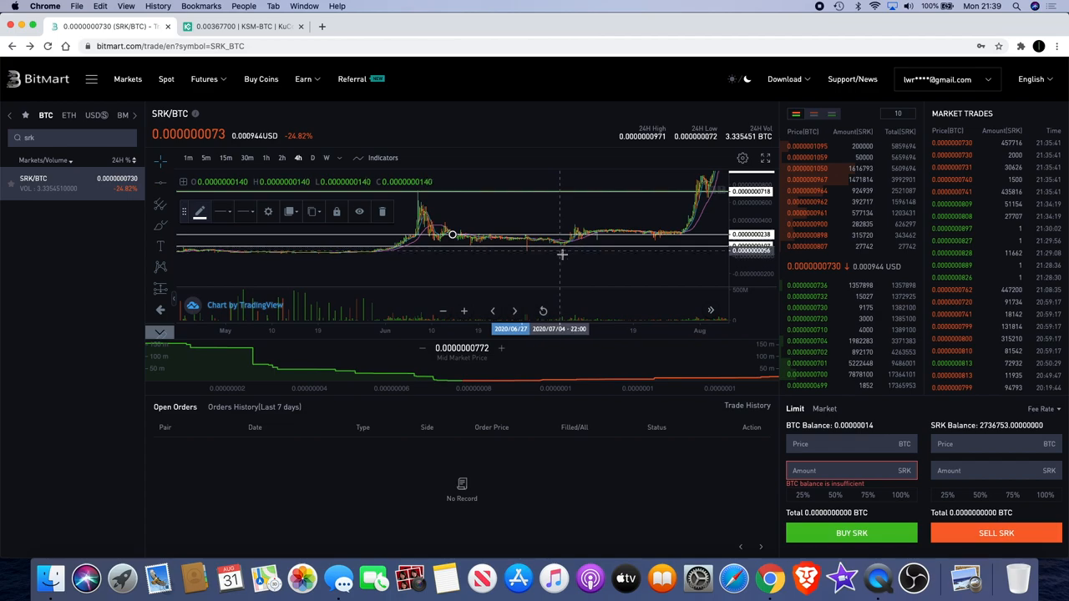
{"action": "mouse_move", "coordinate": [586, 231]}
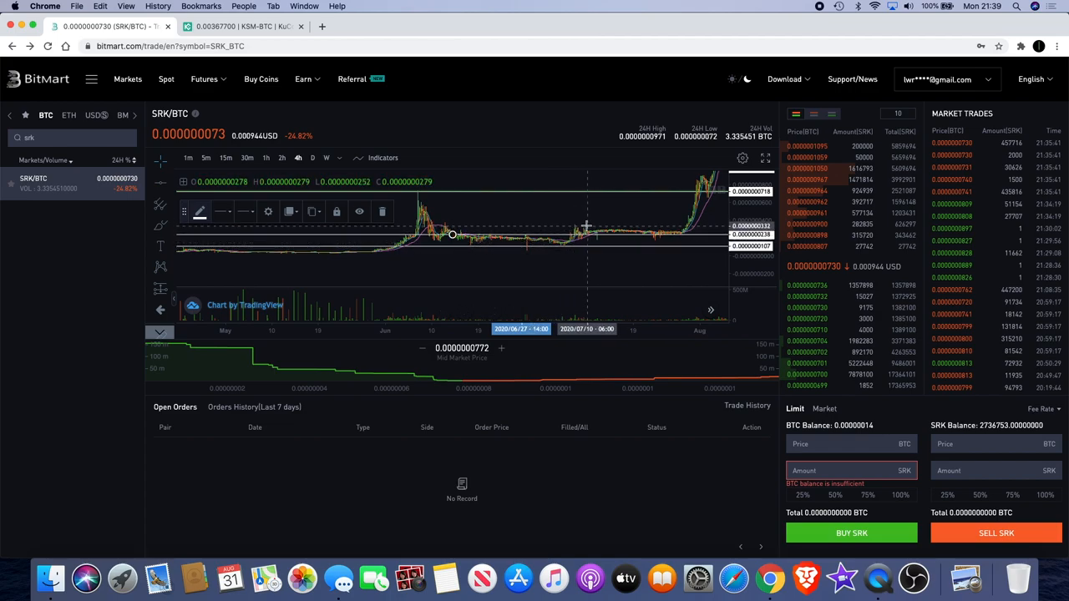
{"action": "mouse_move", "coordinate": [677, 241]}
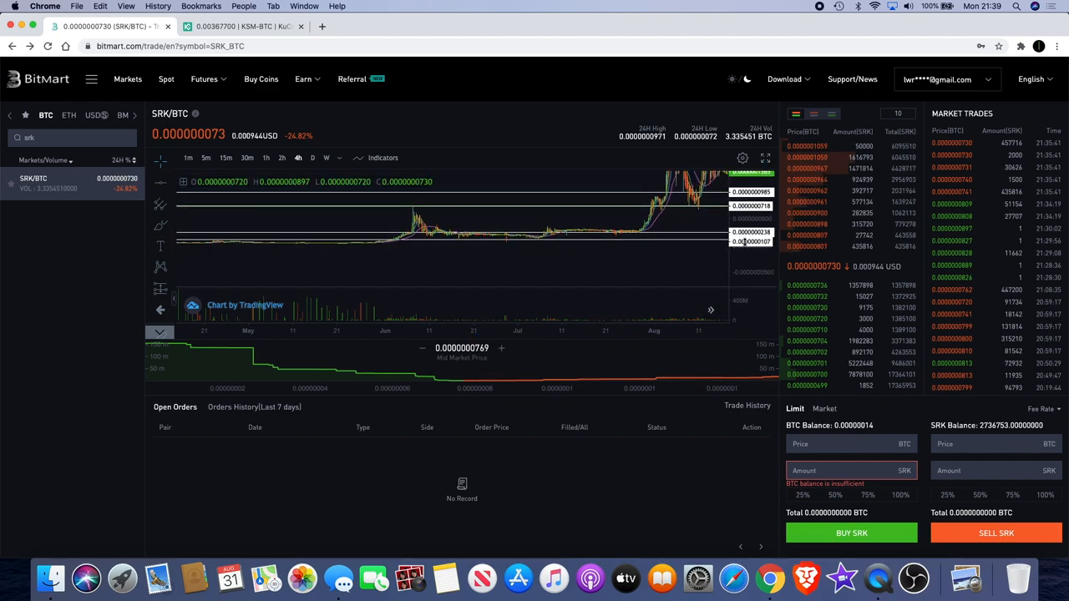
{"action": "mouse_move", "coordinate": [698, 224]}
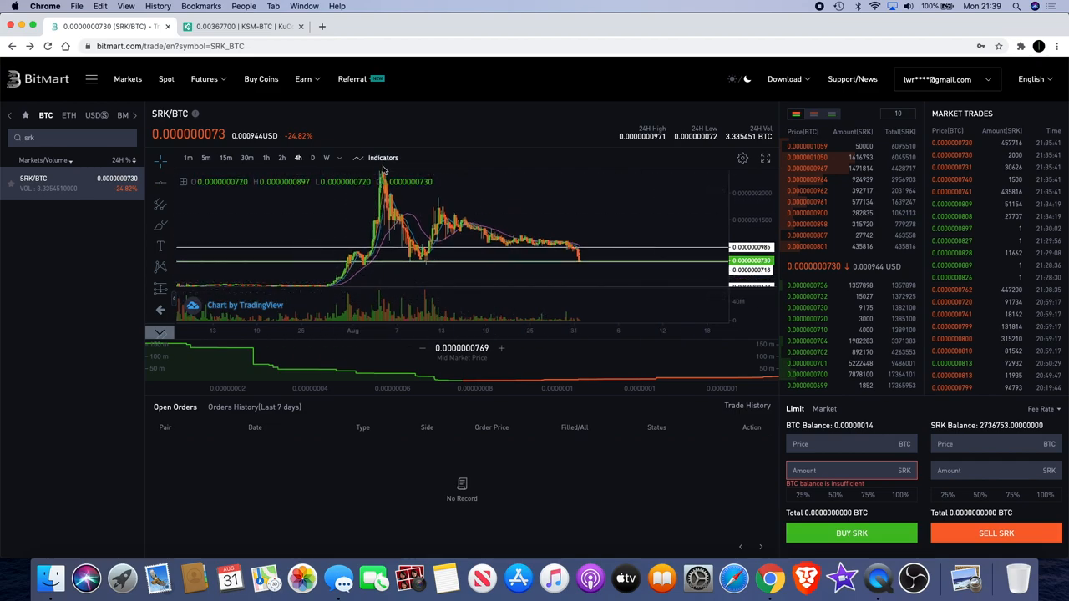
{"action": "mouse_move", "coordinate": [476, 234]}
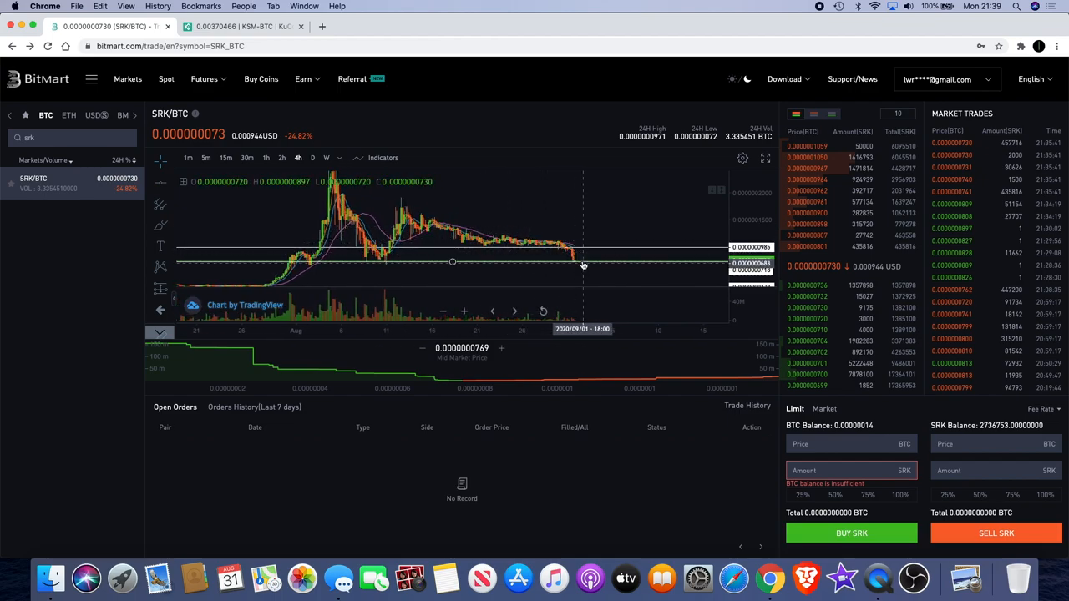
{"action": "mouse_move", "coordinate": [591, 264]}
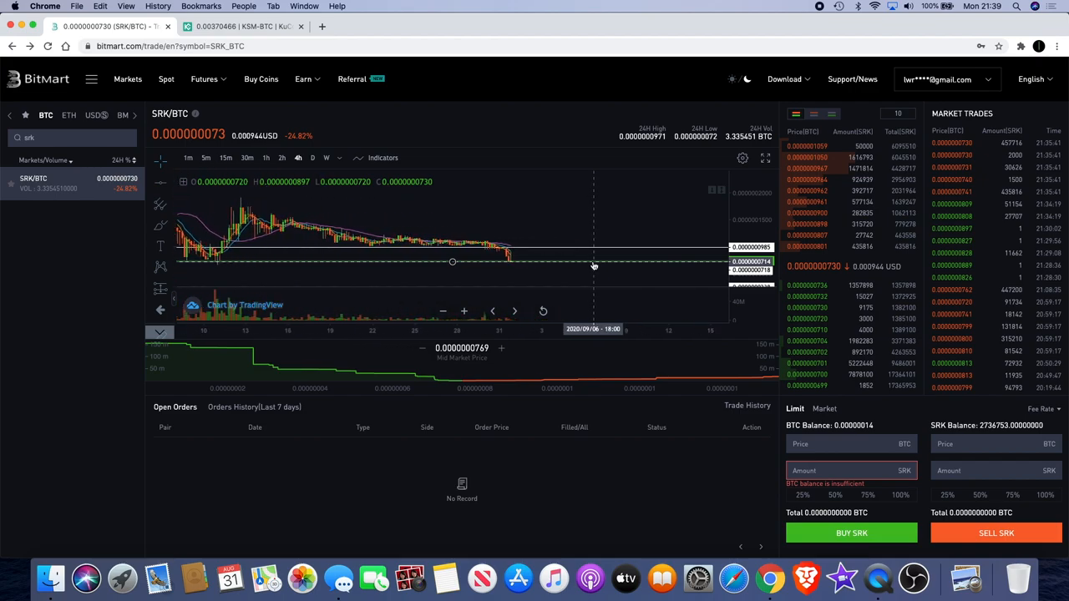
{"action": "mouse_move", "coordinate": [515, 248]}
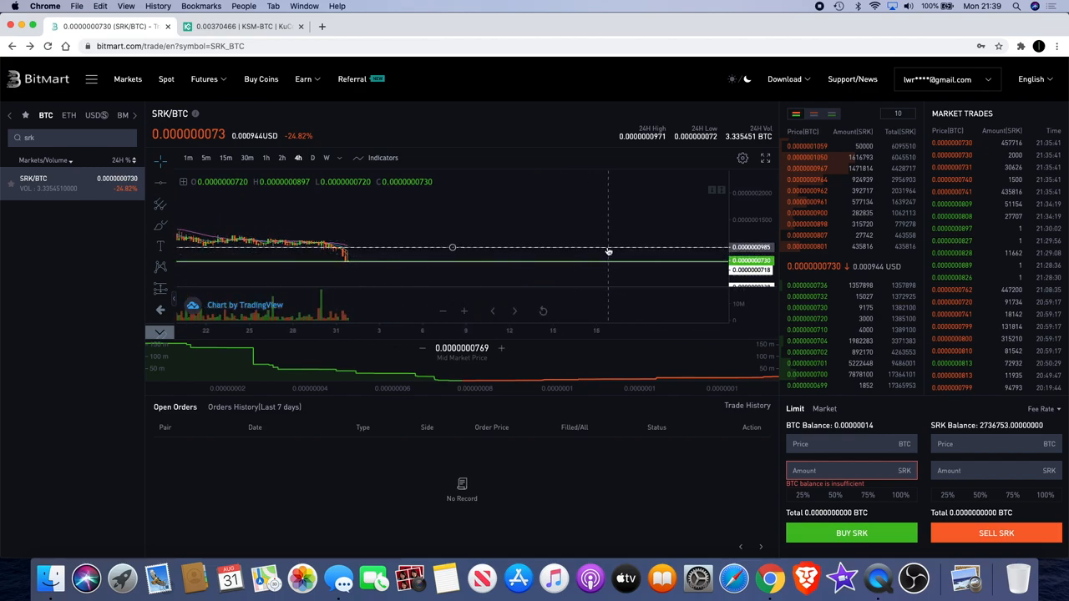
{"action": "mouse_move", "coordinate": [572, 240]}
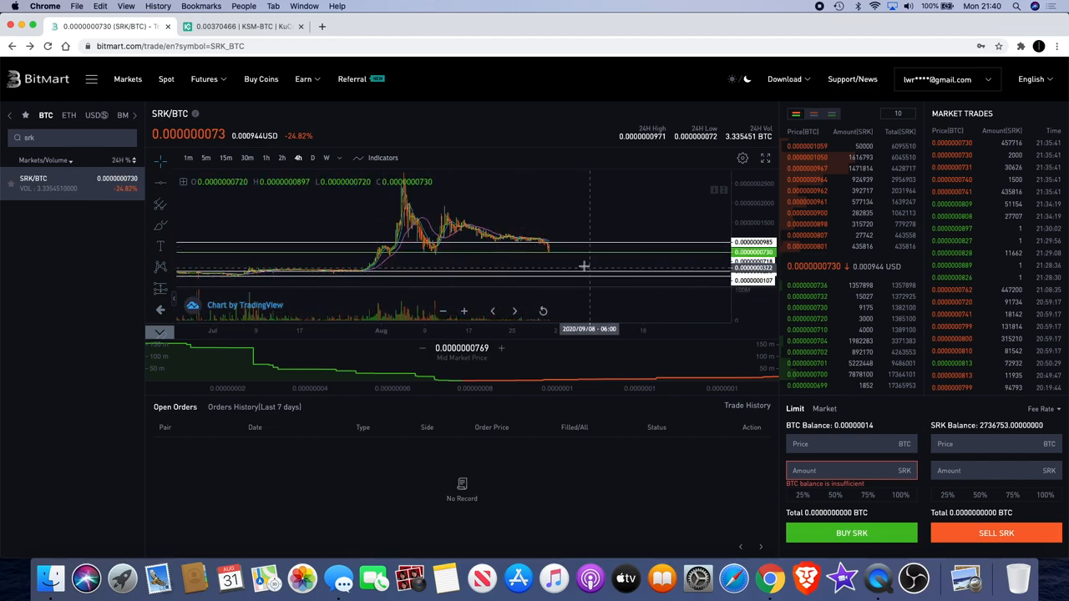
{"action": "mouse_move", "coordinate": [584, 265]}
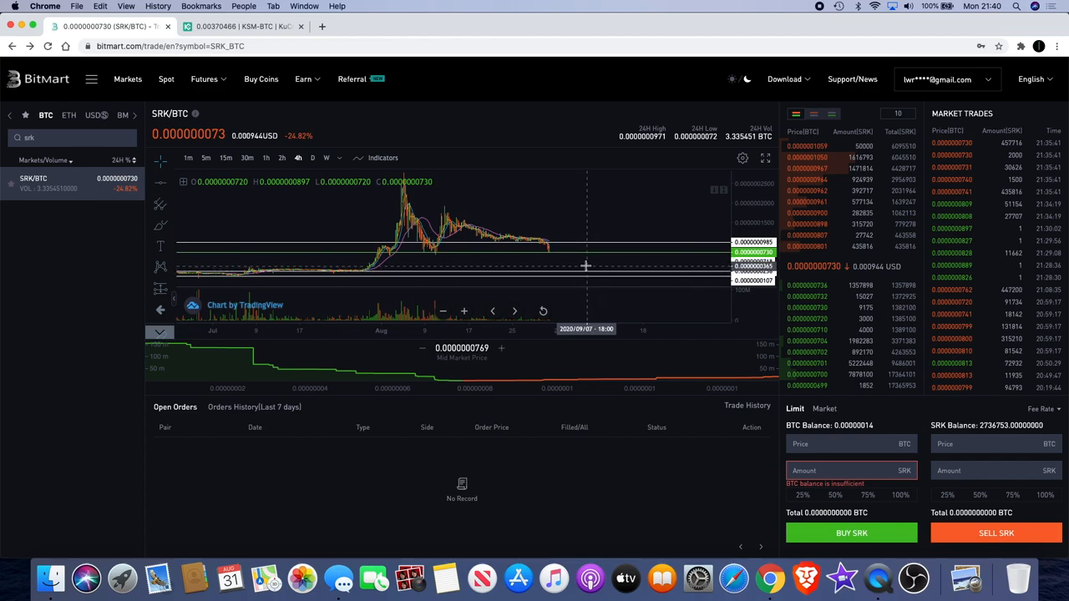
{"action": "mouse_move", "coordinate": [610, 272]}
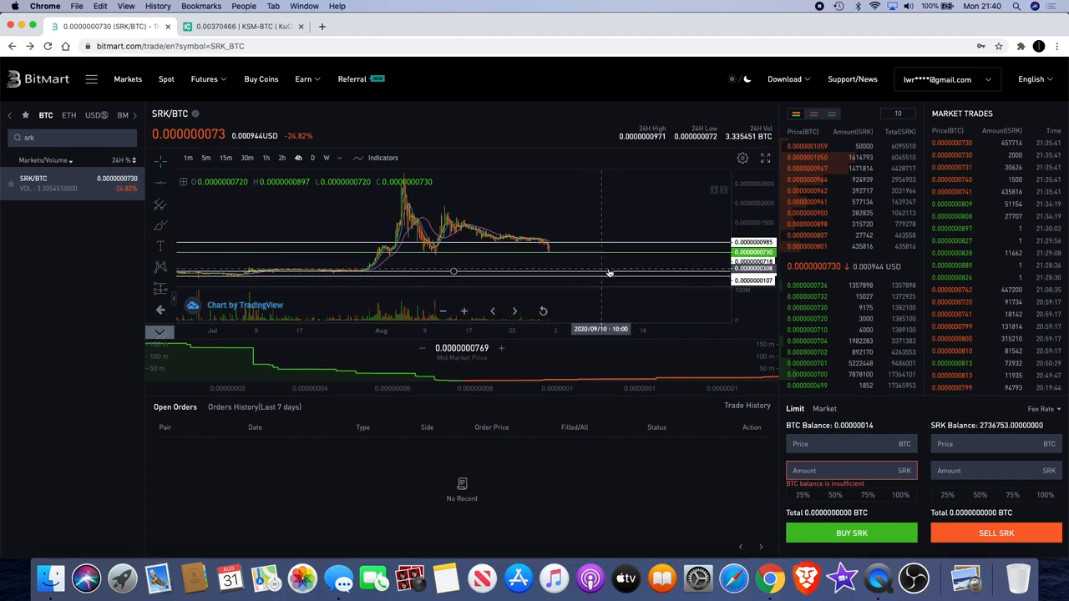
{"action": "mouse_move", "coordinate": [592, 267]}
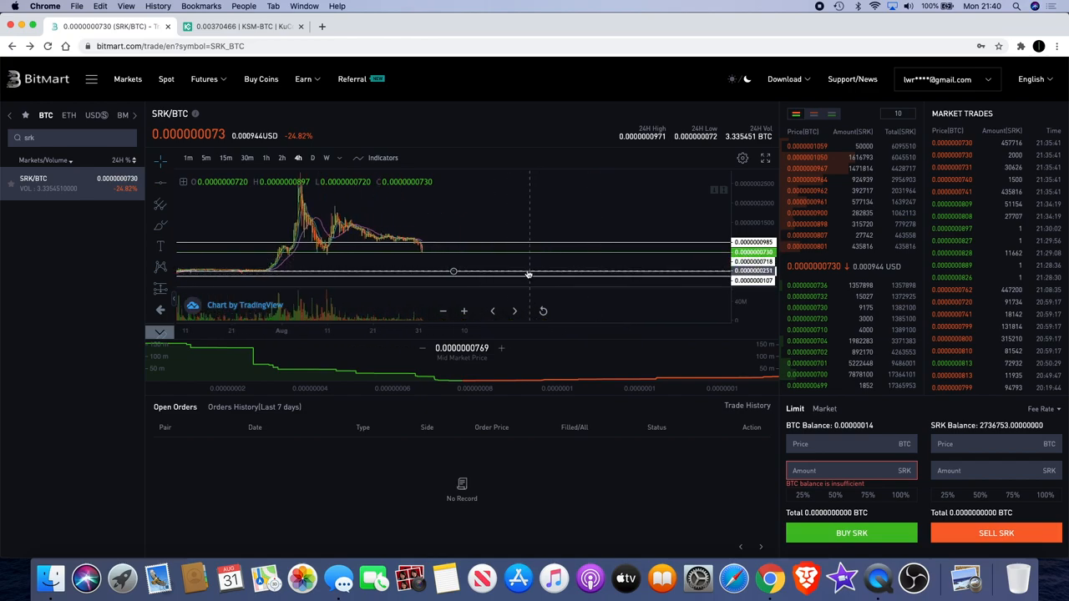
{"action": "mouse_move", "coordinate": [657, 259]}
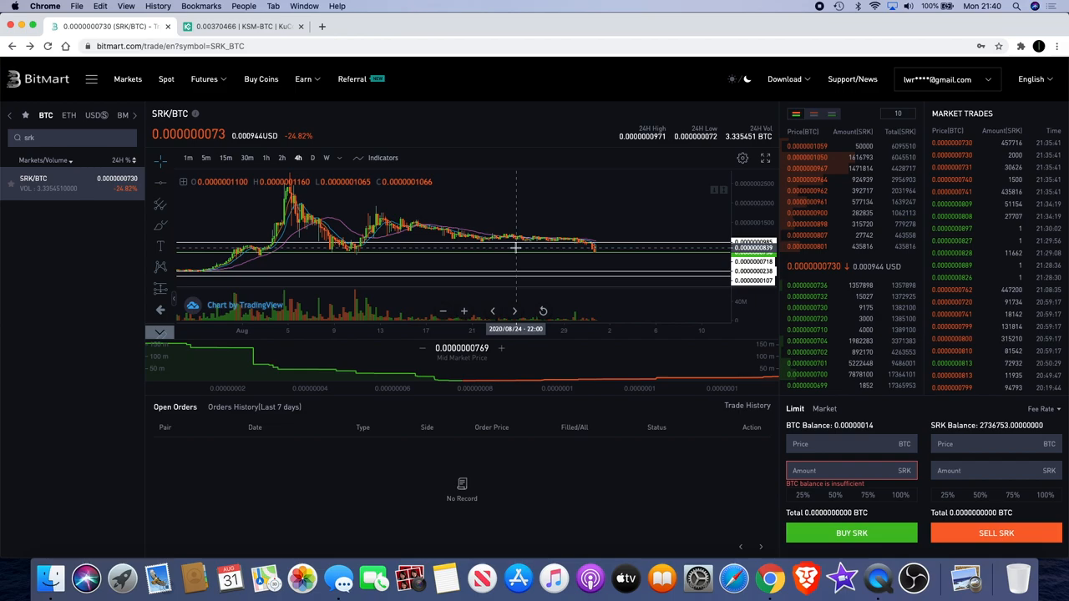
{"action": "mouse_move", "coordinate": [429, 252]}
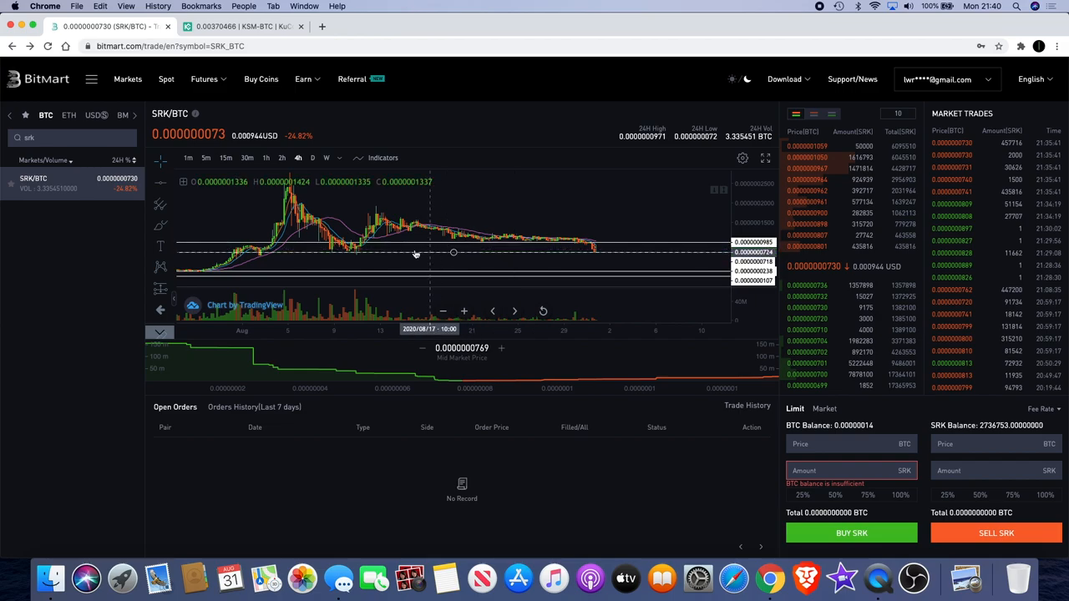
{"action": "mouse_move", "coordinate": [361, 244]}
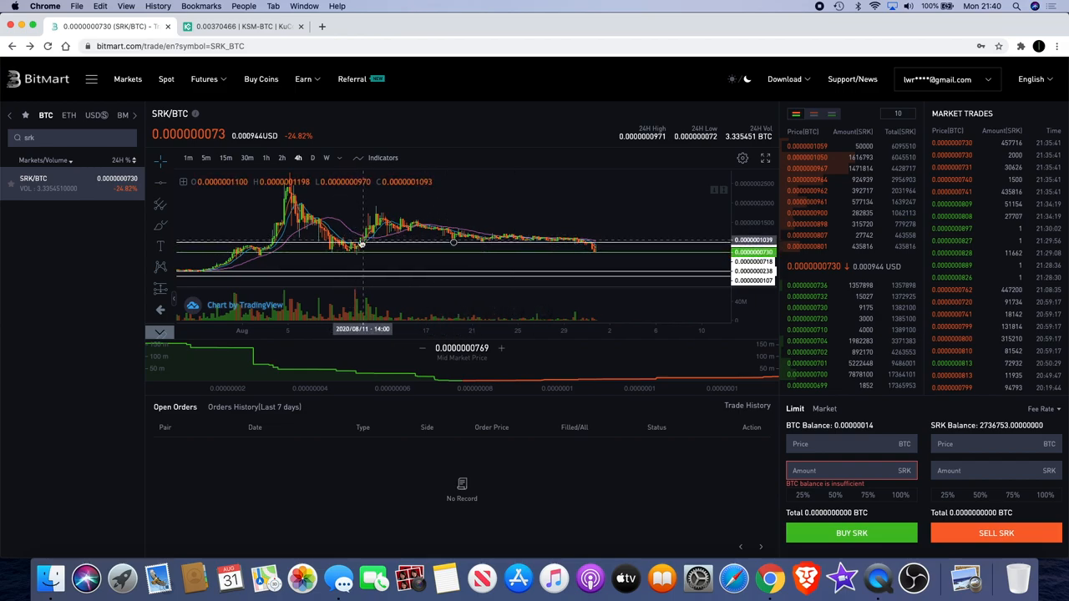
{"action": "mouse_move", "coordinate": [584, 251]}
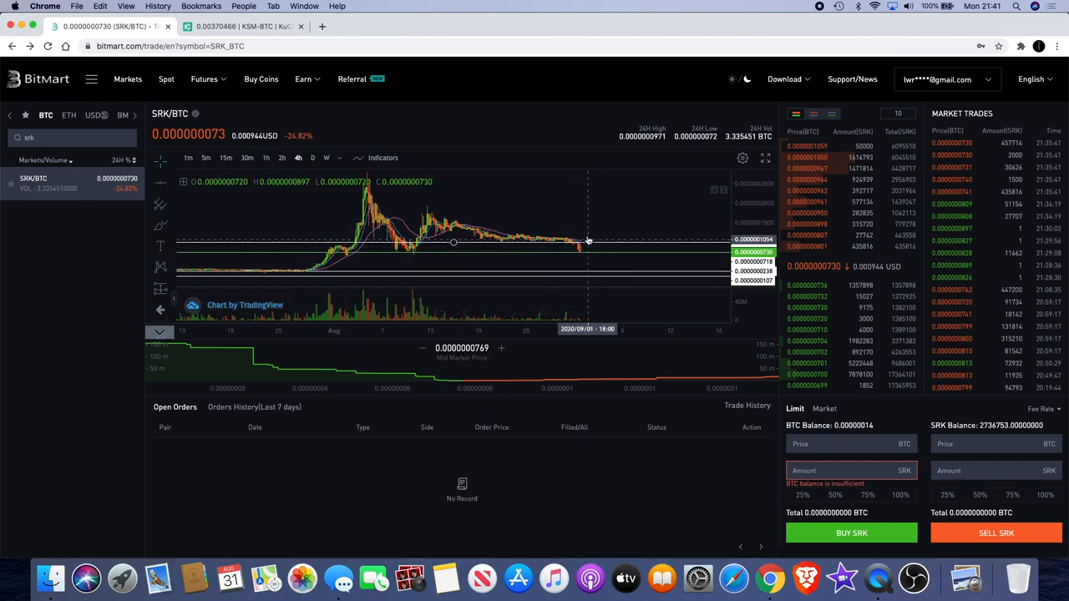
{"action": "mouse_move", "coordinate": [578, 258]}
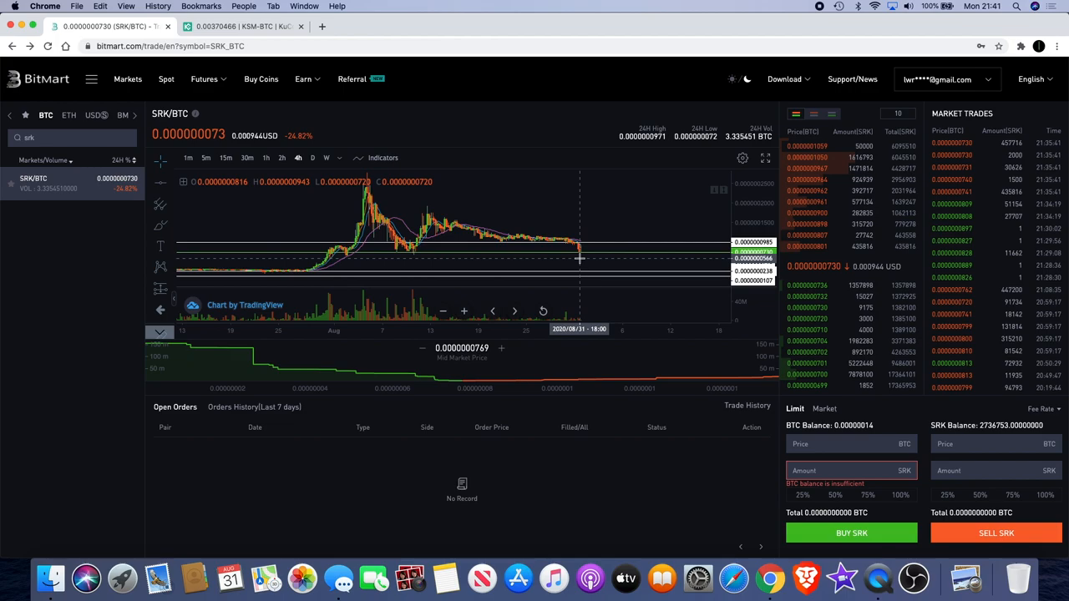
{"action": "mouse_move", "coordinate": [590, 279]}
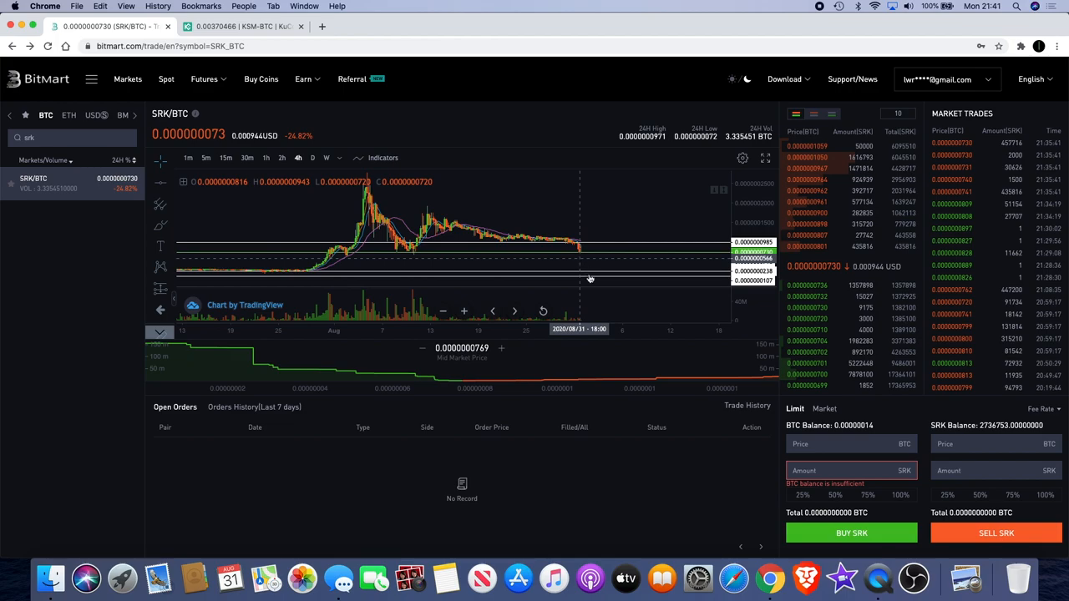
{"action": "mouse_move", "coordinate": [561, 220]}
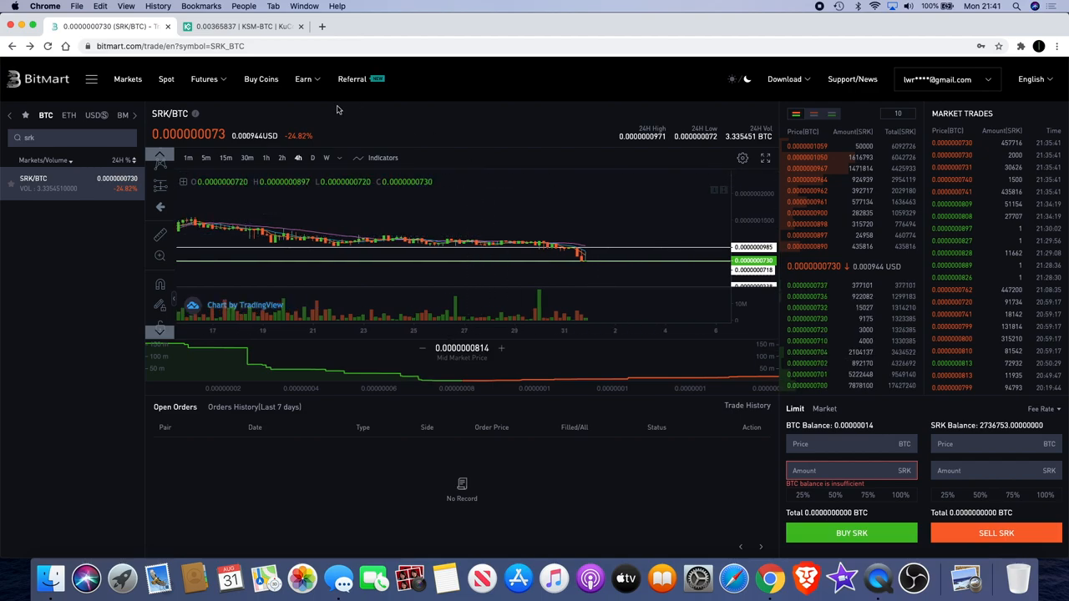
{"action": "mouse_move", "coordinate": [469, 210]}
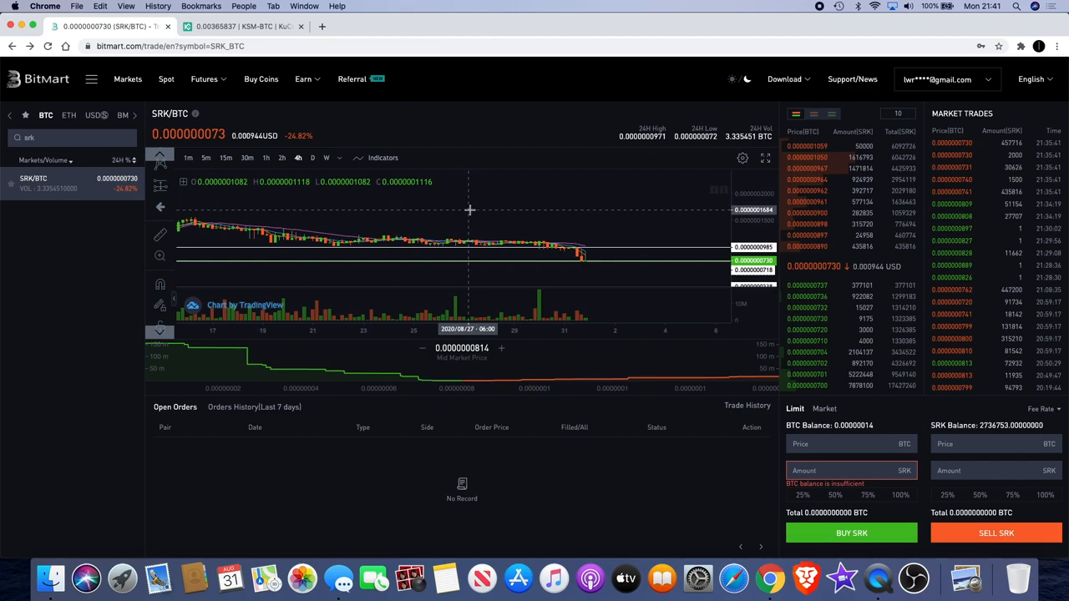
Step: Switch to the KuCoin tab and load the SXP/BTC daily chart
{"action": "left_click", "coordinate": [242, 26]}
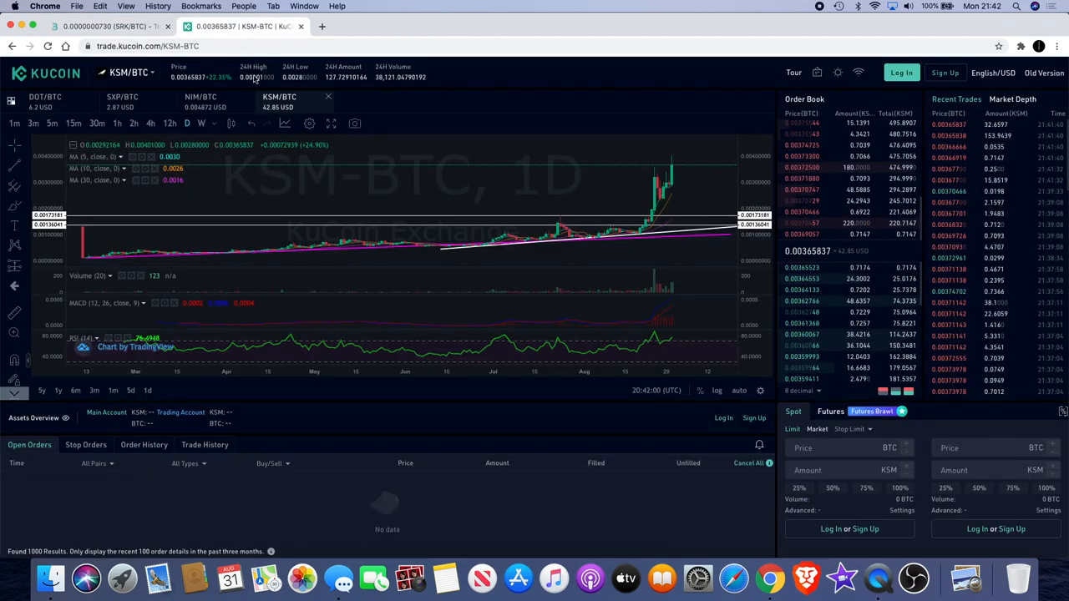
{"action": "left_click", "coordinate": [121, 100]}
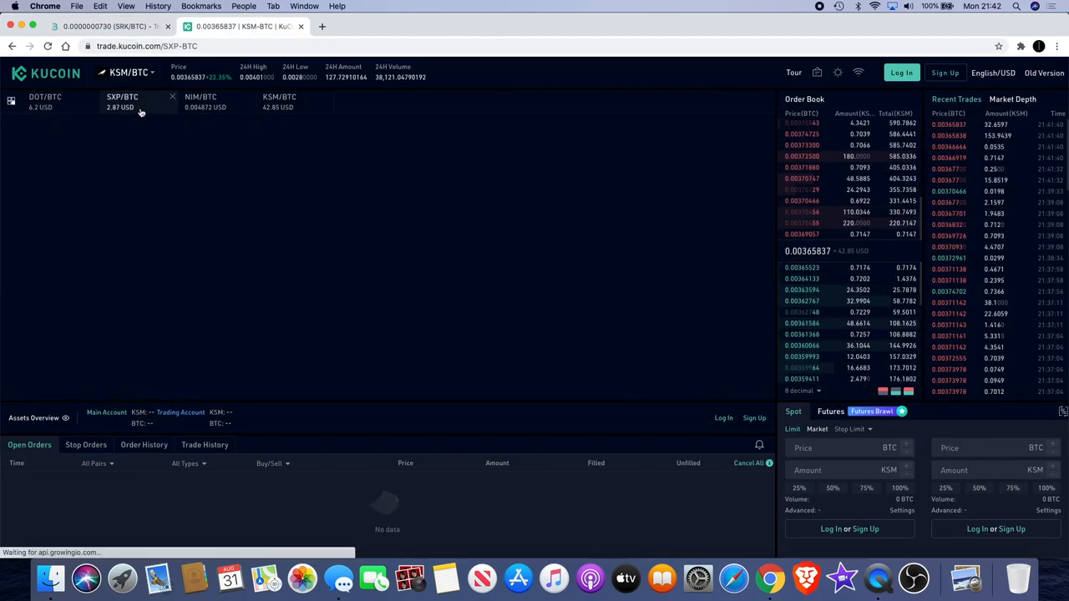
{"action": "left_click", "coordinate": [122, 101]}
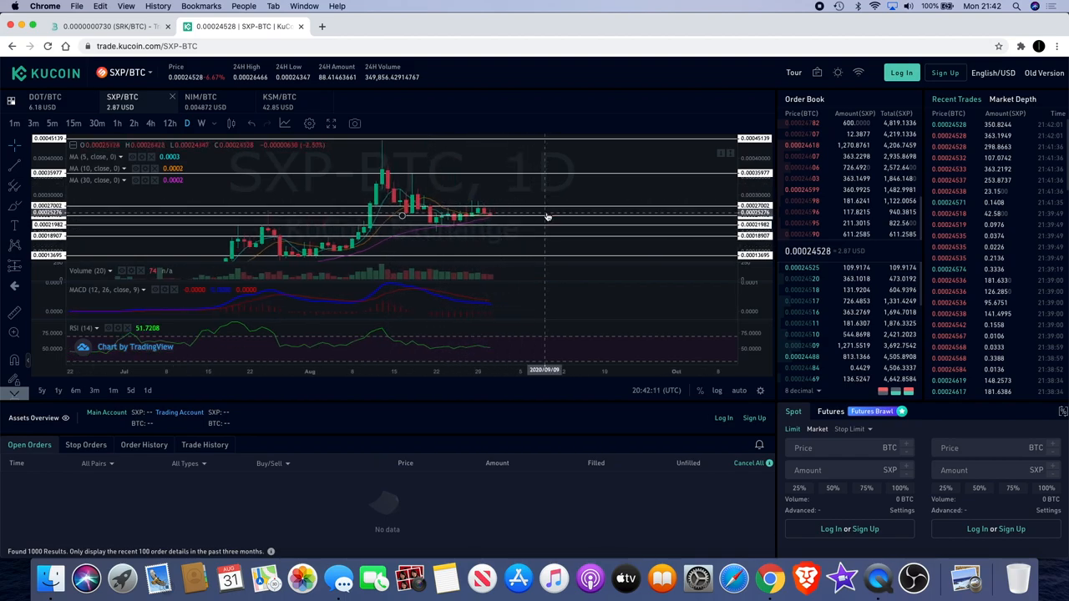
{"action": "mouse_move", "coordinate": [481, 196]}
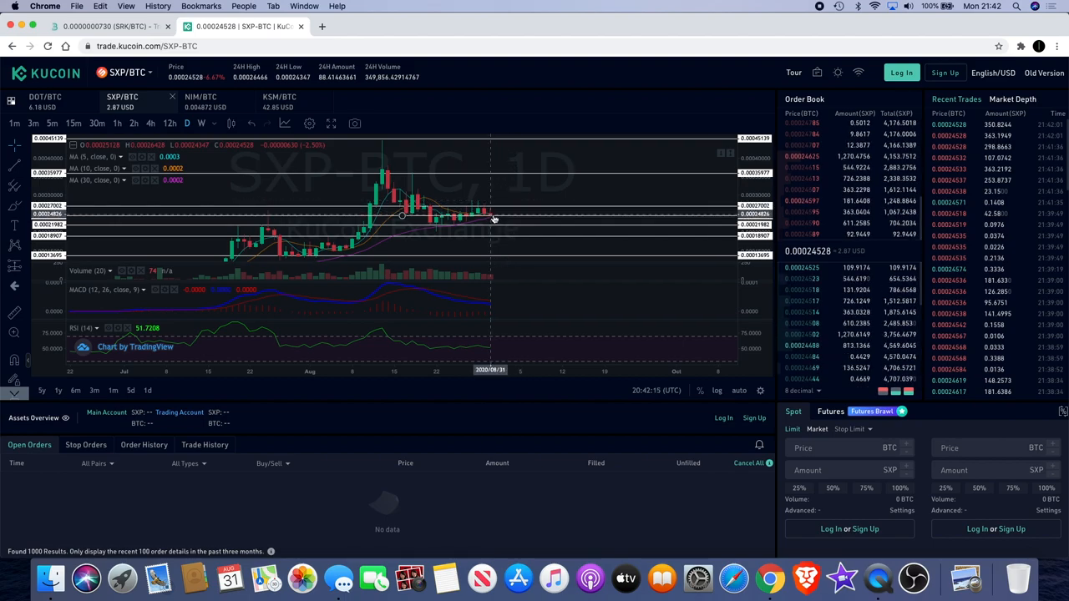
{"action": "mouse_move", "coordinate": [510, 182]}
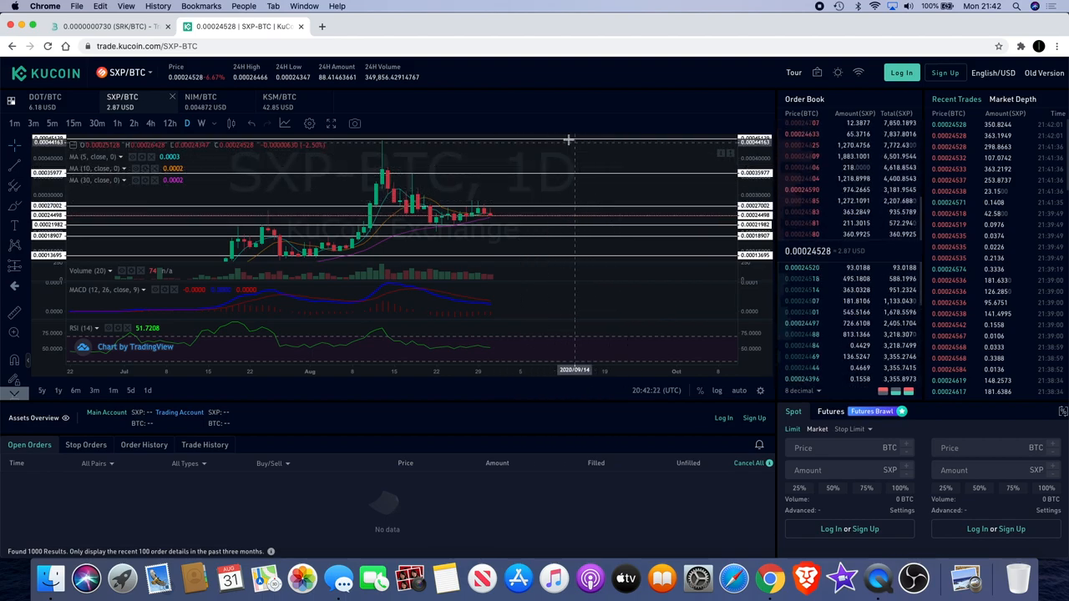
{"action": "mouse_move", "coordinate": [599, 144]}
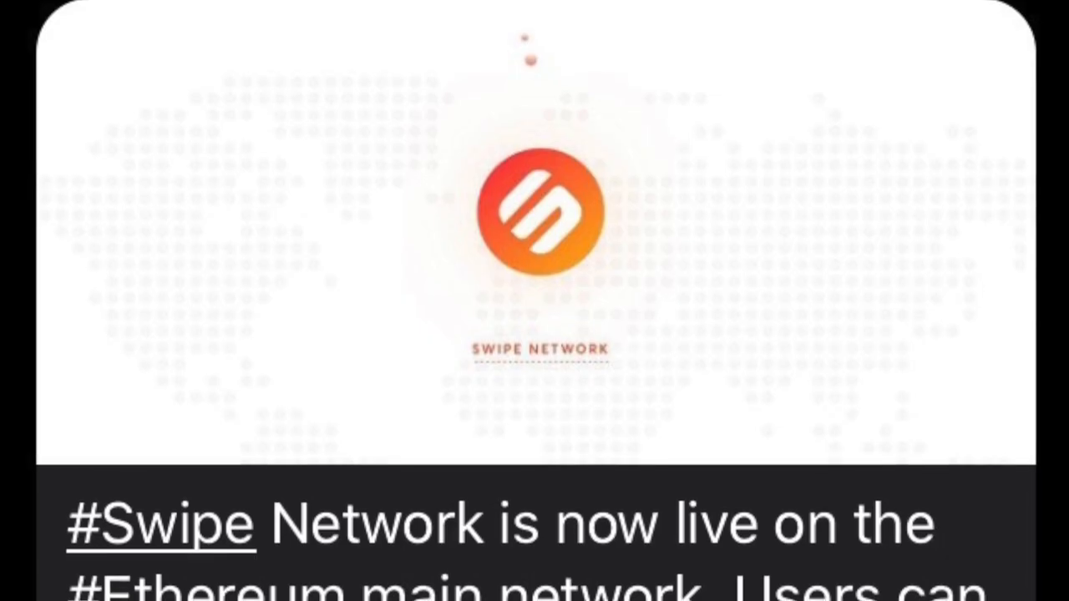
Step: Scroll through the Swipe Network Ethereum mainnet announcement in the image viewer
{"action": "scroll", "scroll_direction": "down", "scroll_amount": 3}
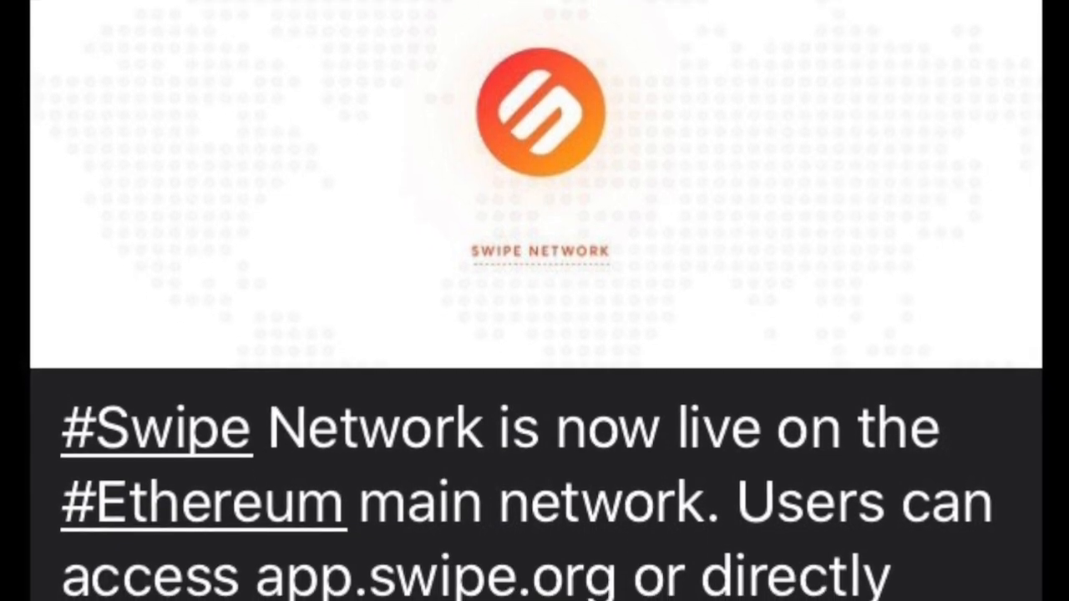
{"action": "scroll", "scroll_direction": "down", "scroll_amount": 3}
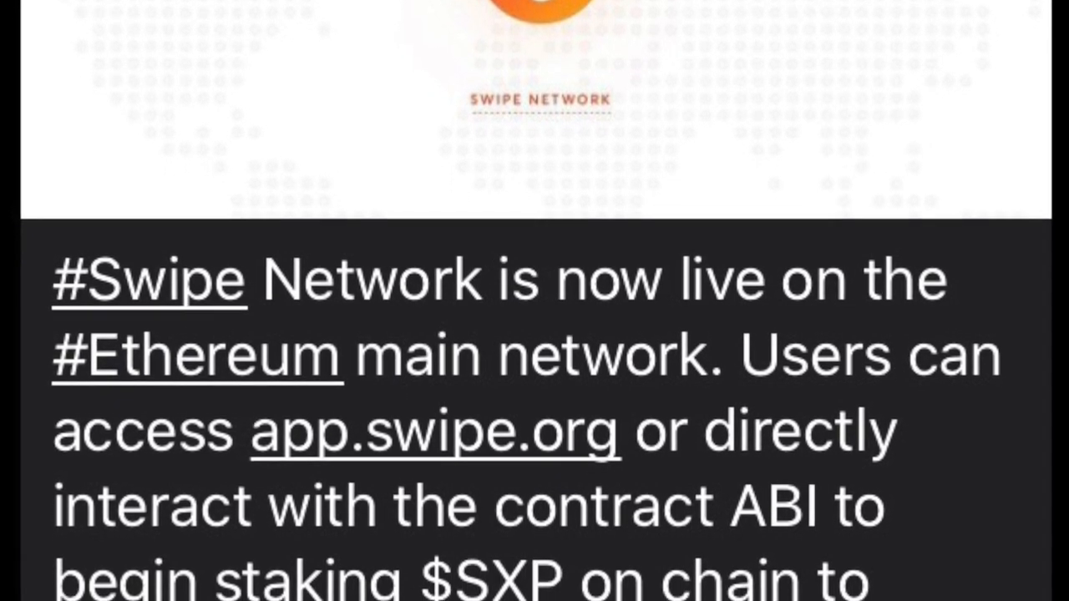
{"action": "scroll", "scroll_direction": "down", "scroll_amount": 3}
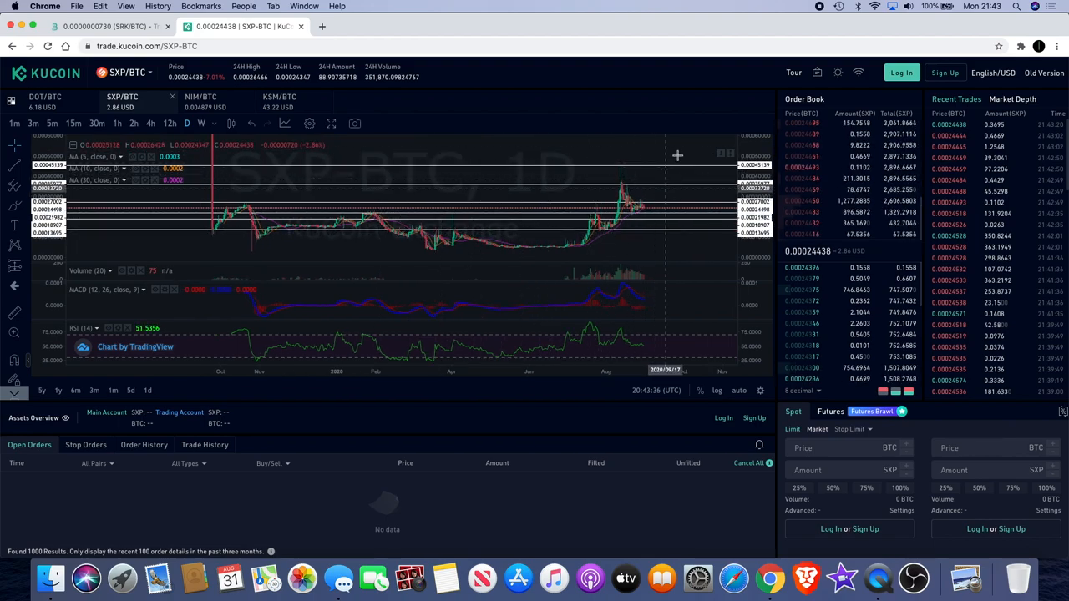
{"action": "mouse_move", "coordinate": [511, 197]}
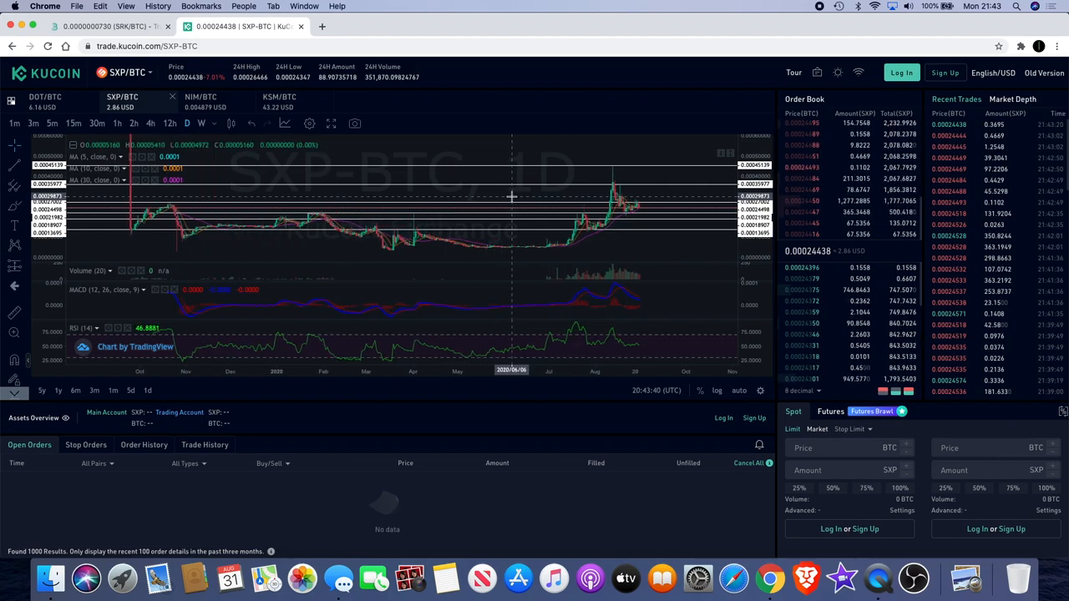
{"action": "mouse_move", "coordinate": [589, 277]}
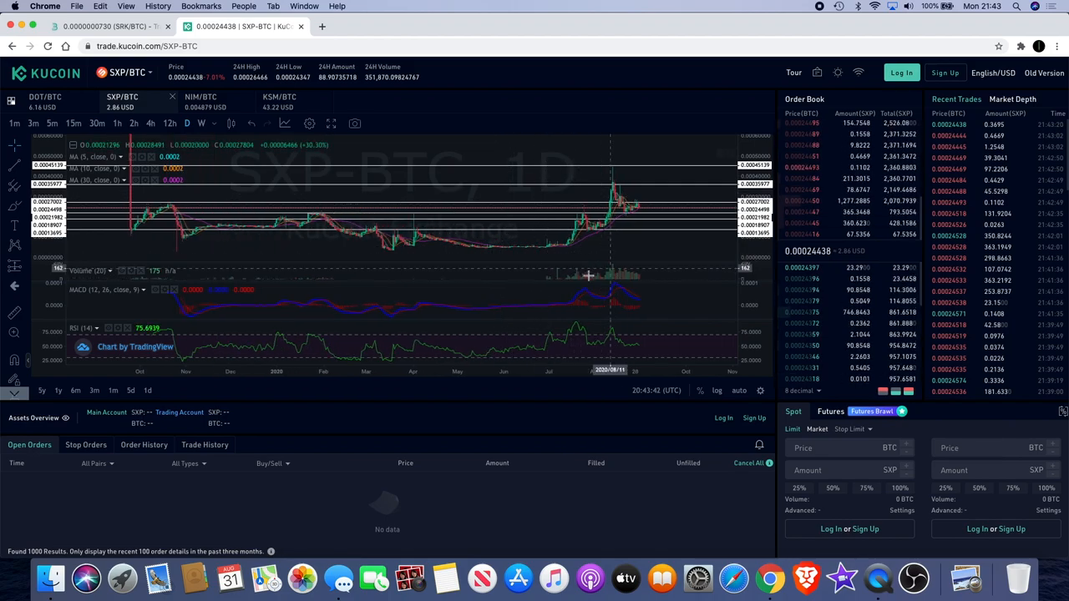
{"action": "mouse_move", "coordinate": [625, 264]}
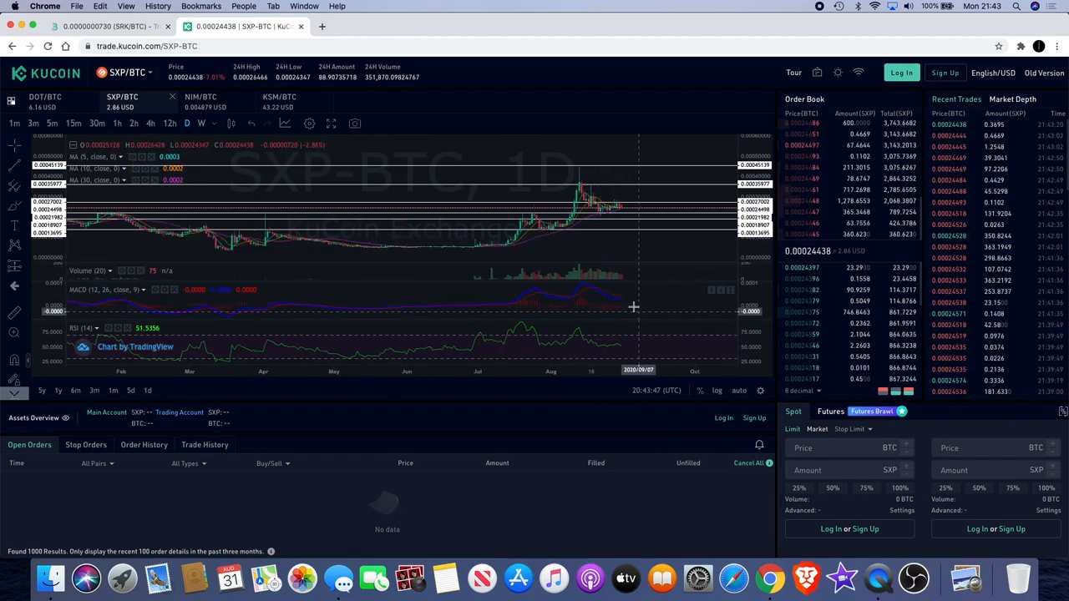
{"action": "mouse_move", "coordinate": [615, 208]}
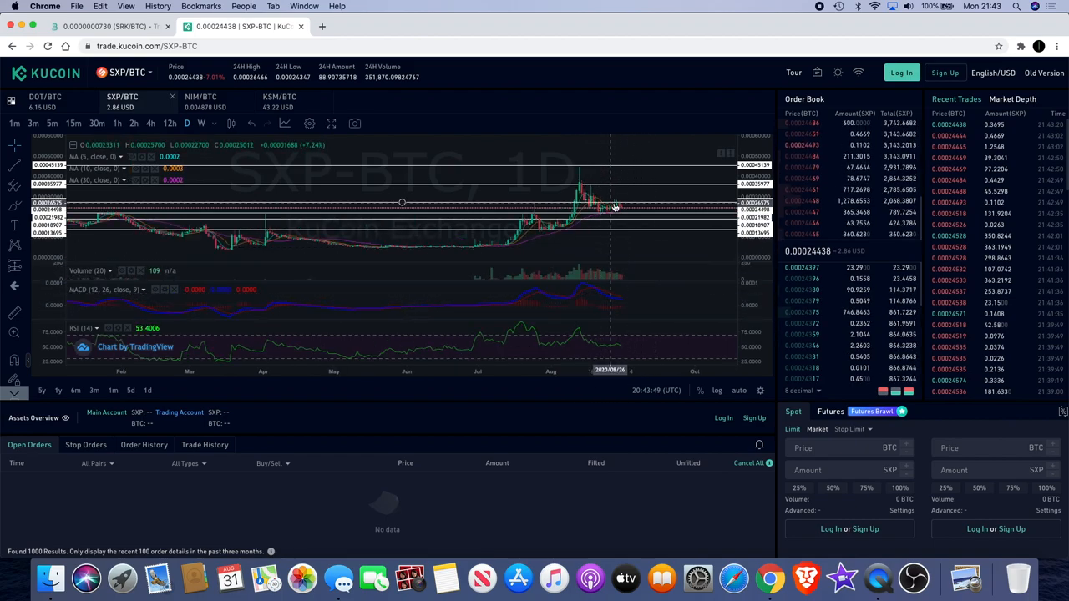
{"action": "mouse_move", "coordinate": [643, 188]}
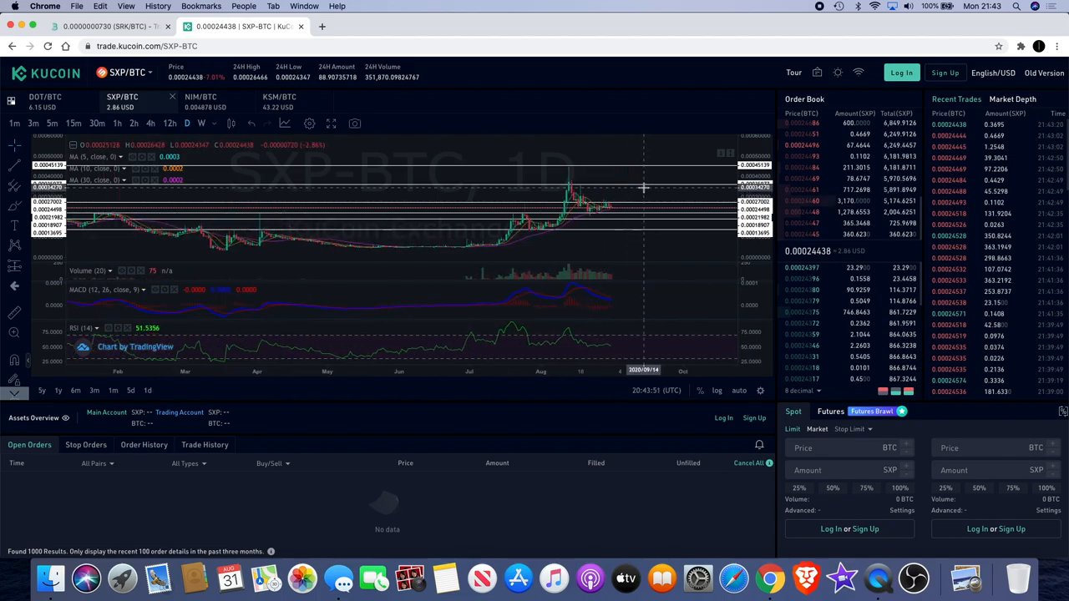